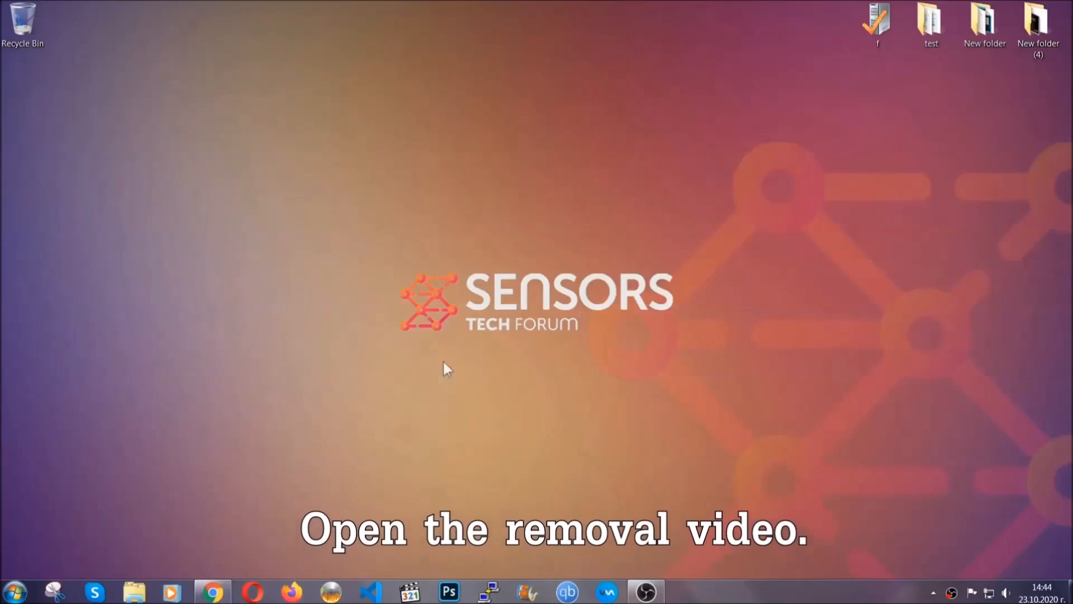
# Step: Play the ransomware removal video and open its description link to SensorsTechForum
pyautogui.click(213, 590)
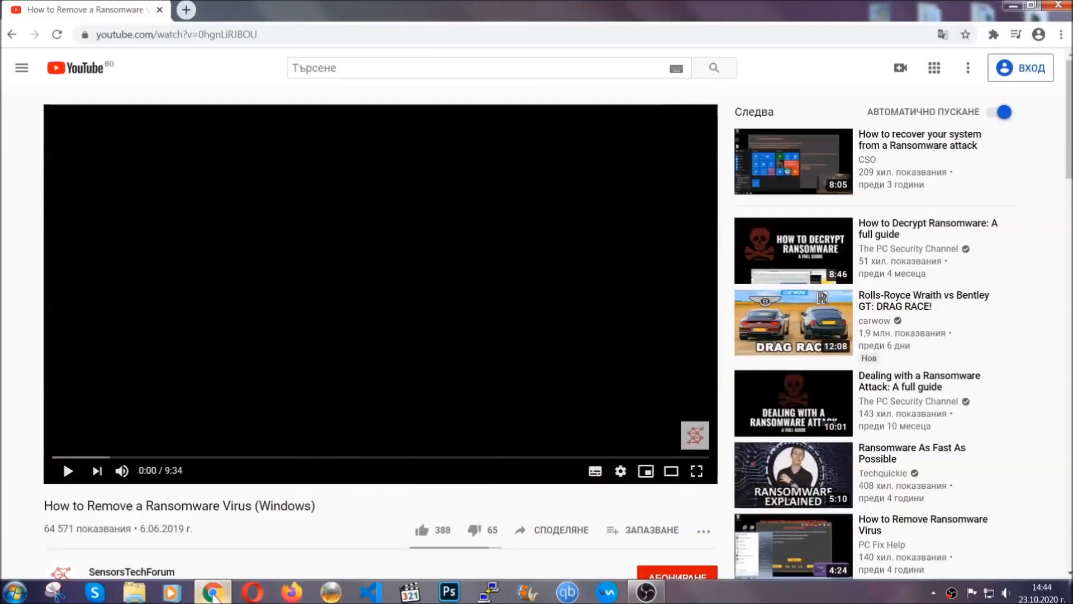
pyautogui.scroll(-3)
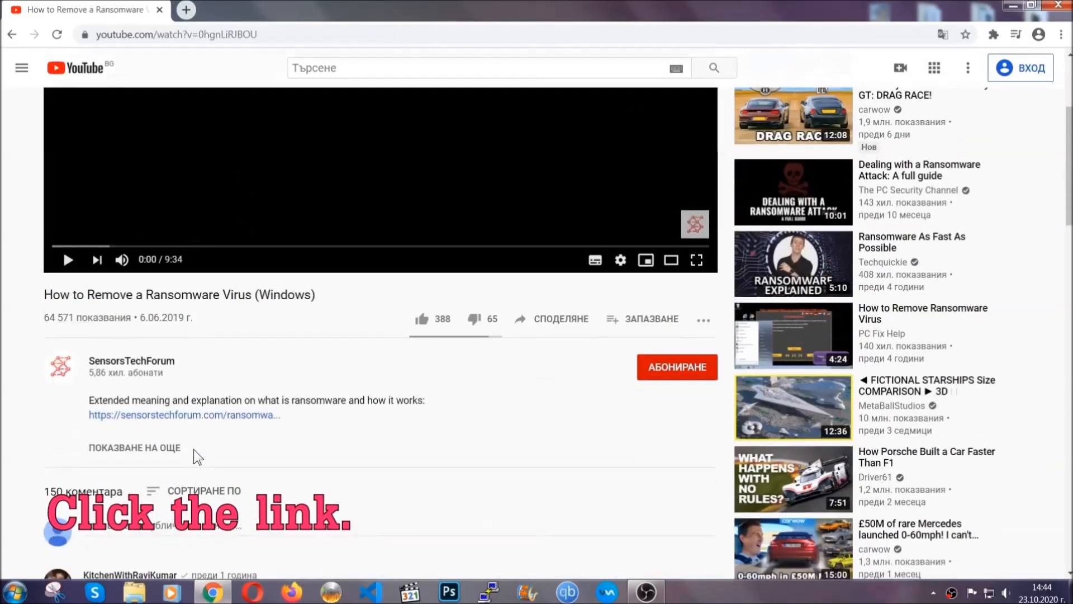
pyautogui.click(183, 415)
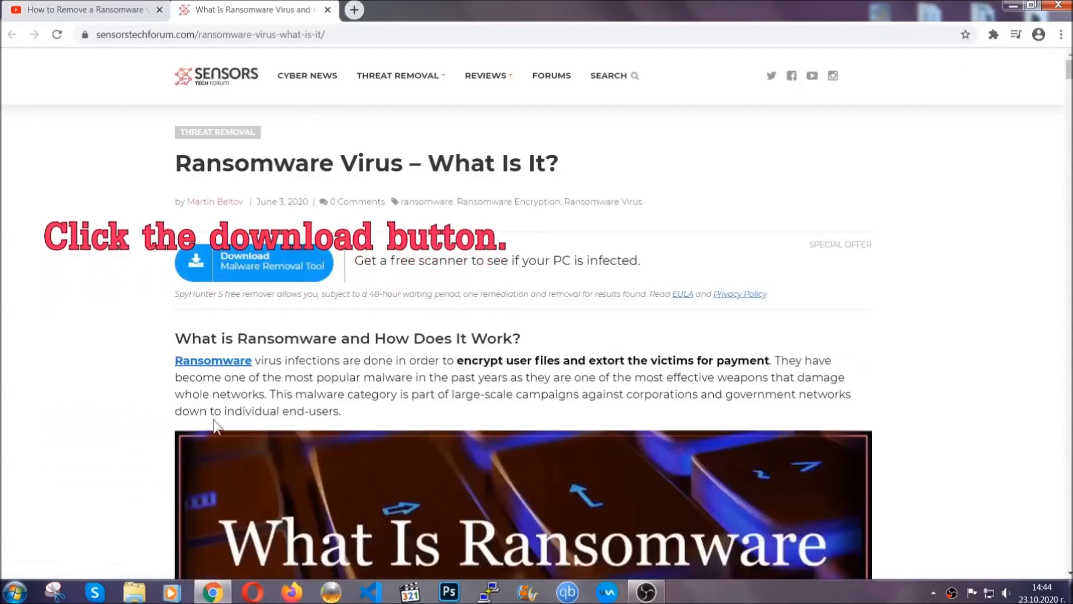
pyautogui.moveTo(245, 269)
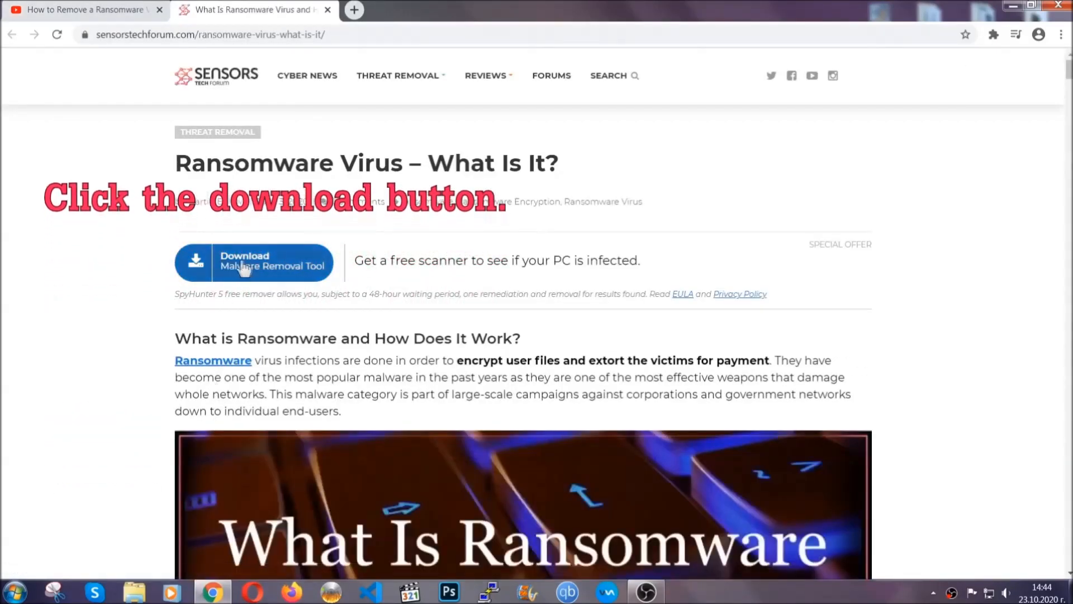
# Step: Download SpyHunter-Installer.exe with the article's 'Download Malware Removal Tool' button
pyautogui.click(253, 263)
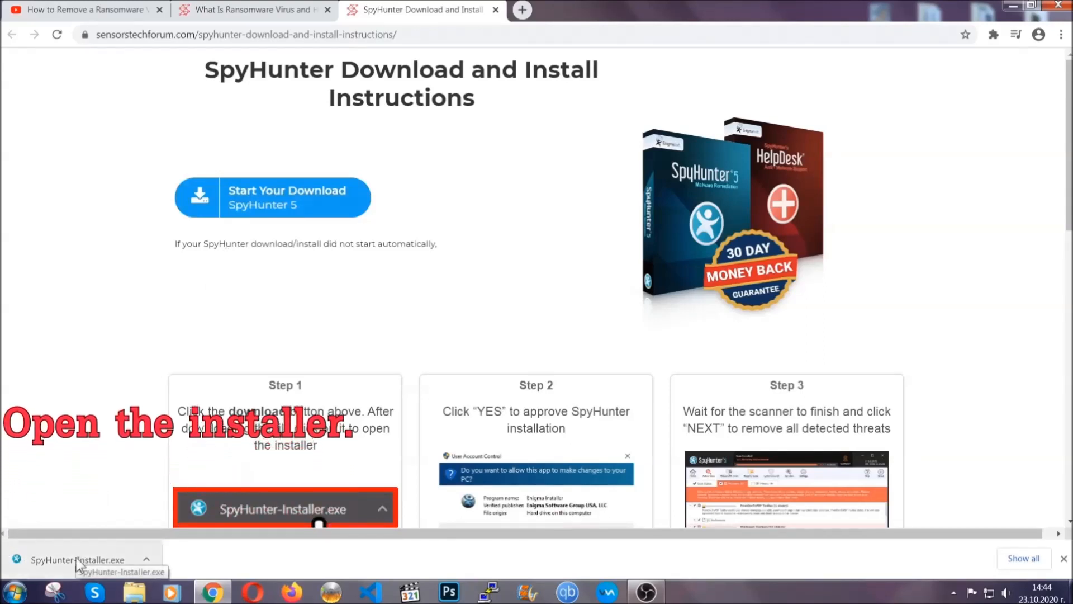
# Step: Run SpyHunter-Installer.exe in English, accept the EULA, and finish installing SpyHunter 5
pyautogui.click(76, 559)
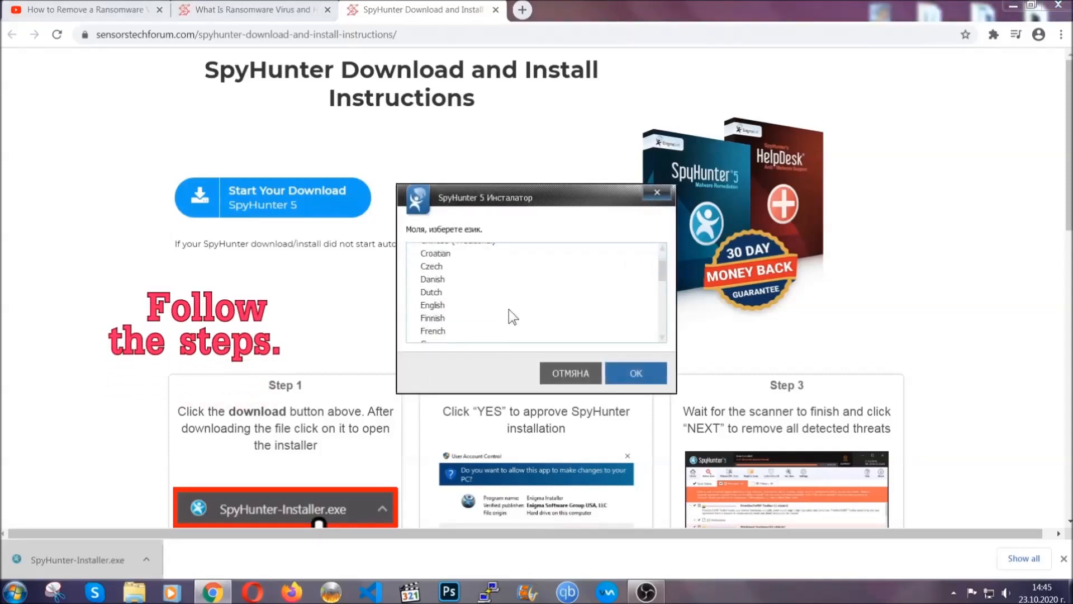
pyautogui.click(432, 305)
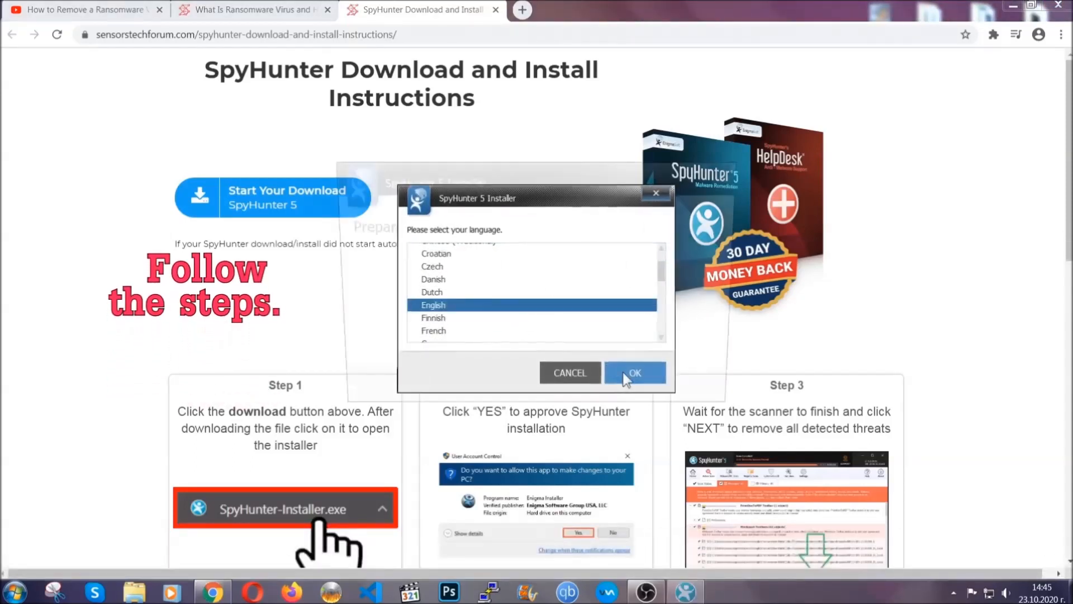
pyautogui.click(634, 372)
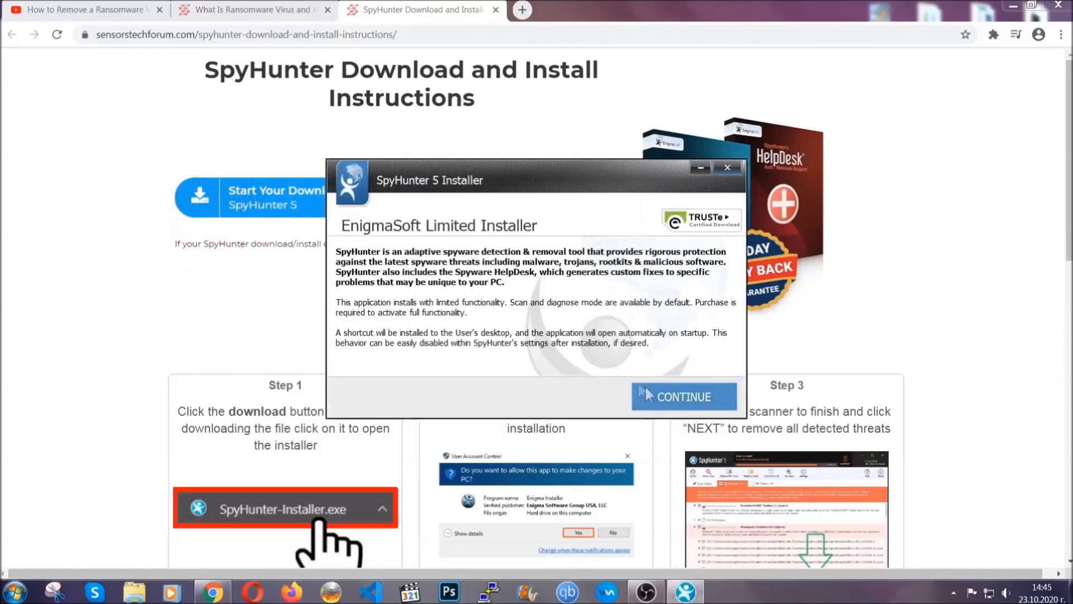
pyautogui.click(682, 396)
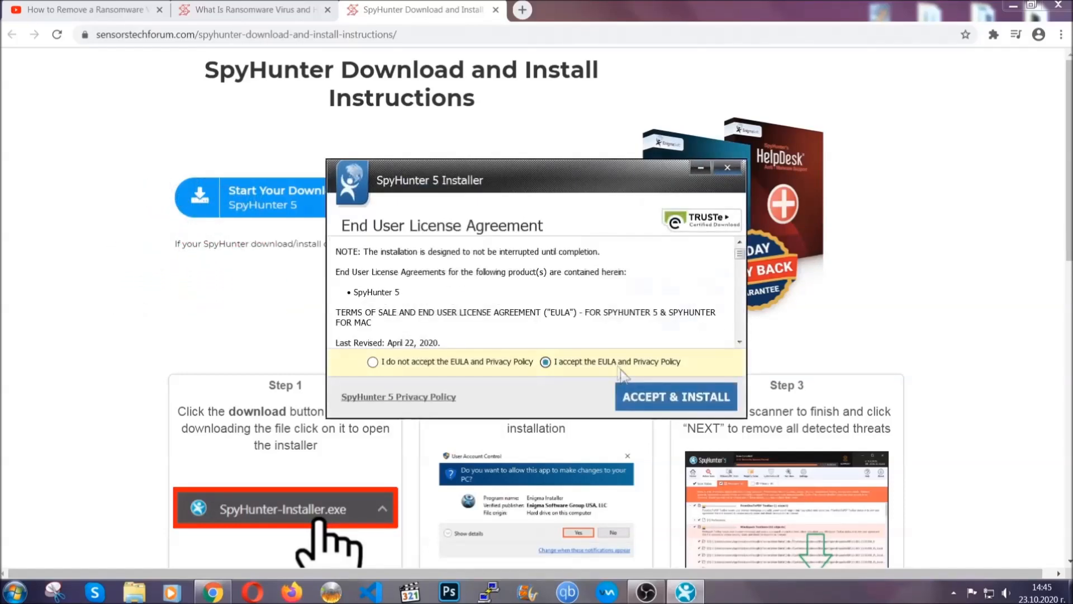
pyautogui.click(674, 397)
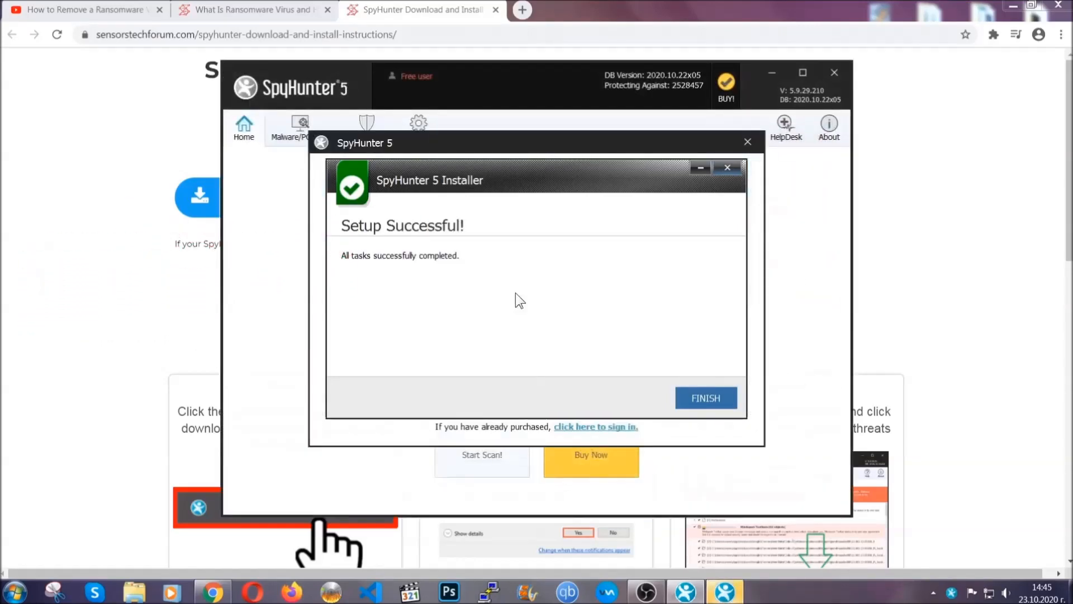
pyautogui.click(705, 397)
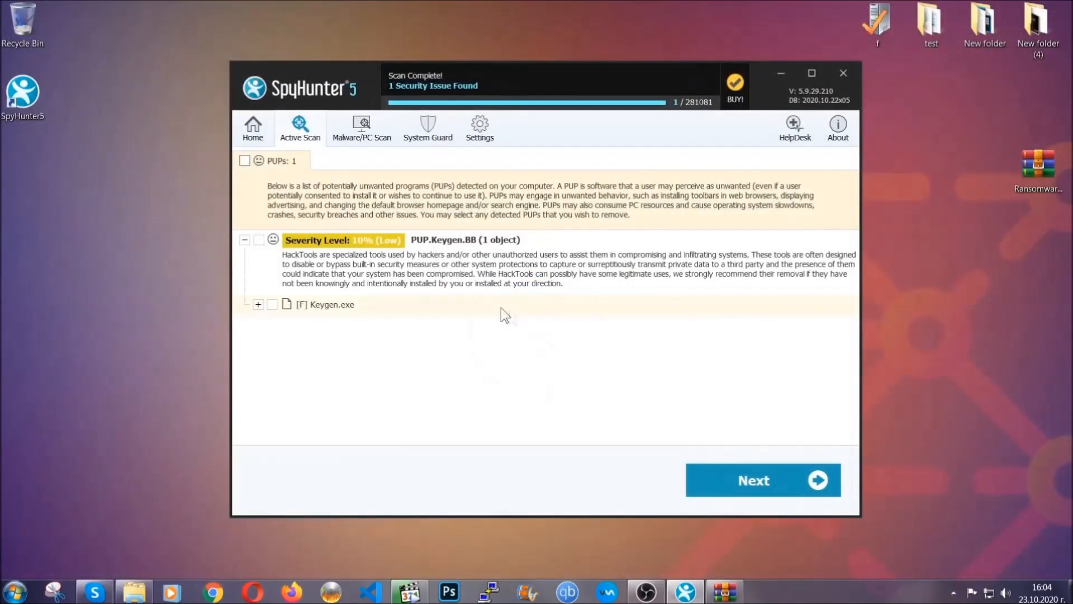
# Step: Remove the detected PUP.Keygen.BB threat in Keygen.exe from the scan results
pyautogui.click(244, 161)
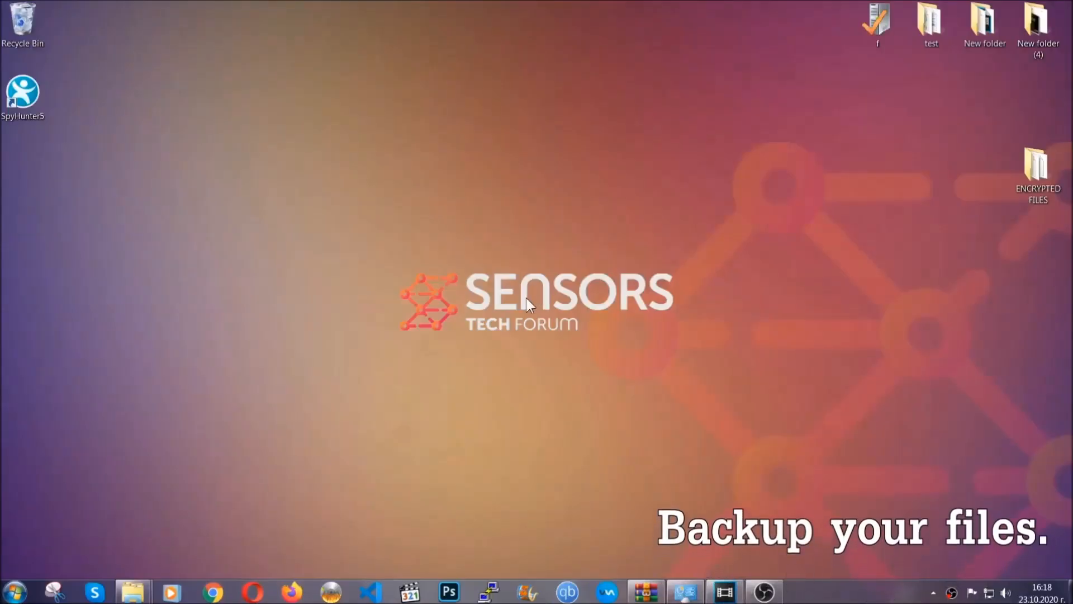
# Step: Open the ENCRYPTED FILES folder and copy its six .efji files
pyautogui.click(1037, 169)
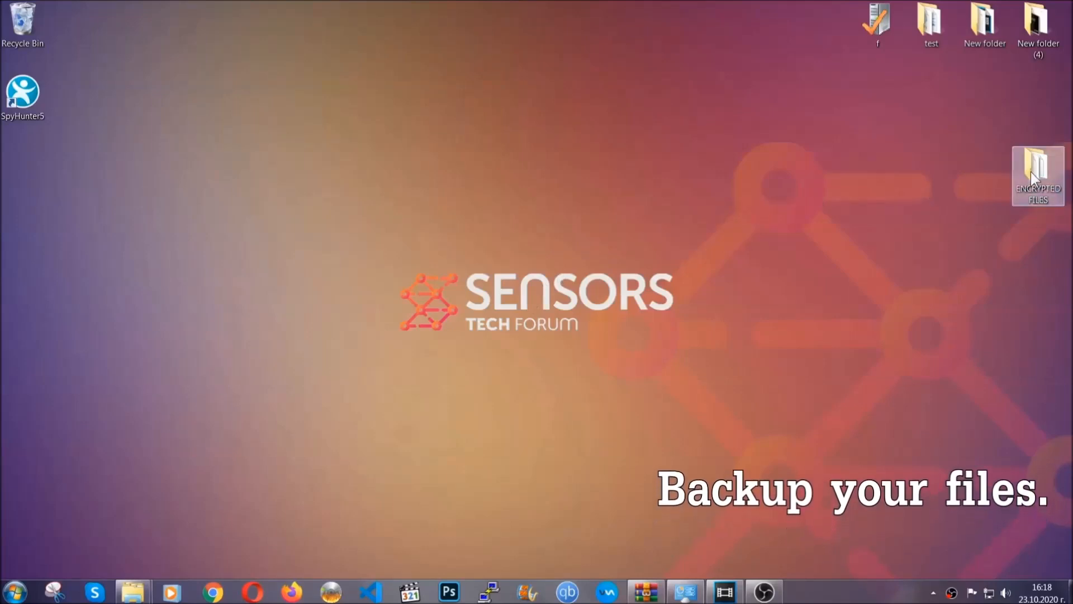
pyautogui.doubleClick(1037, 174)
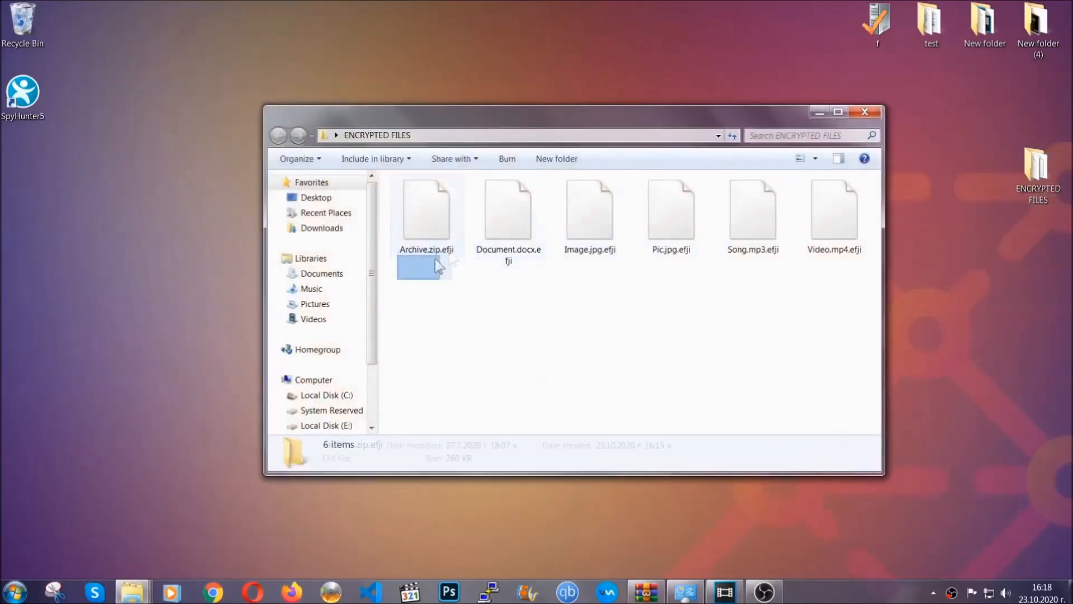
pyautogui.rightClick(834, 213)
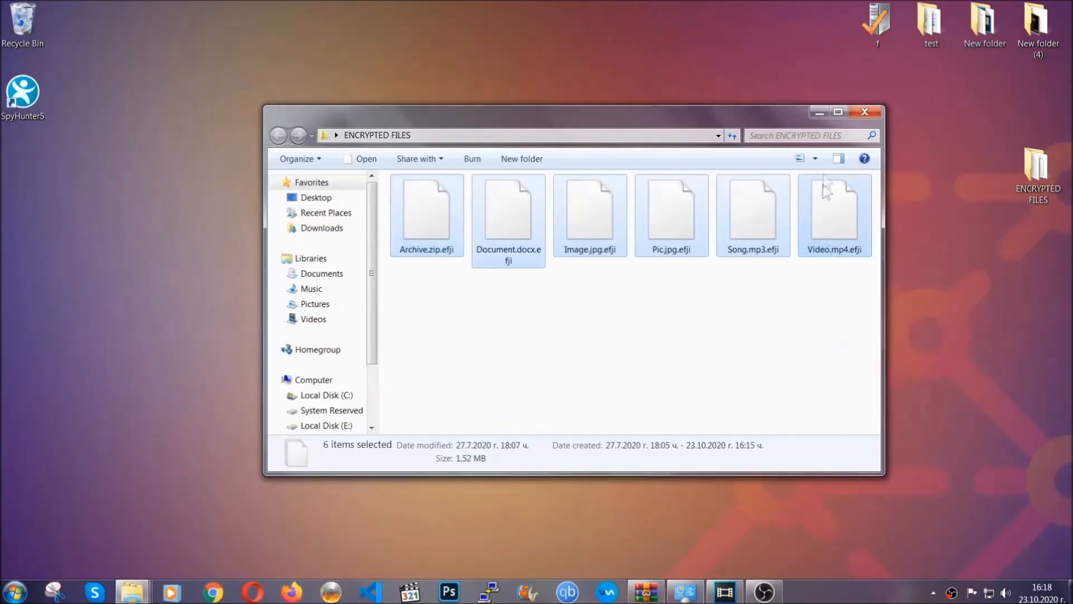
pyautogui.click(864, 111)
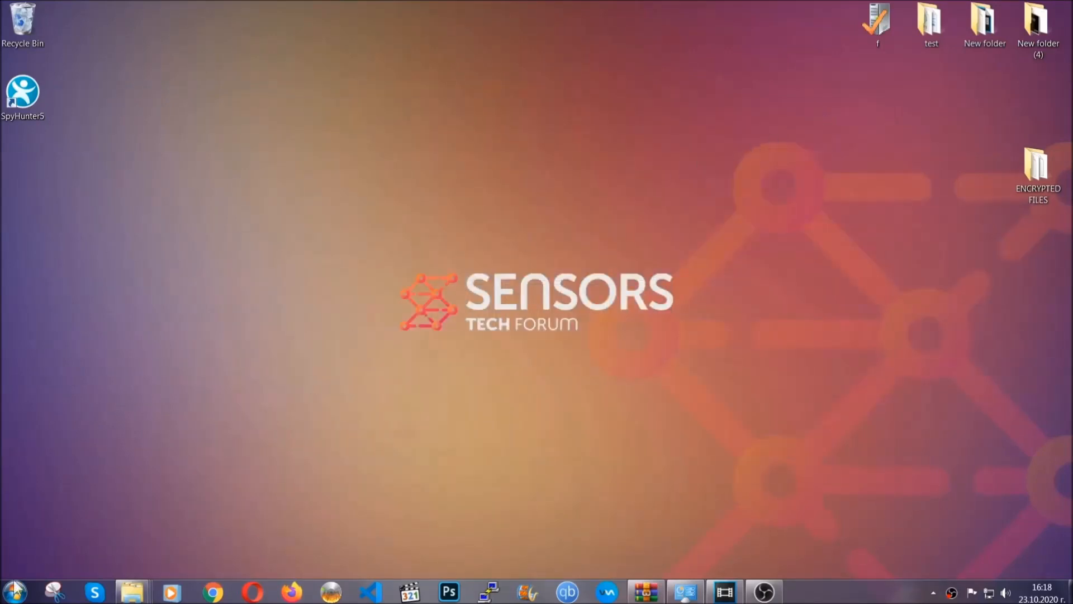
pyautogui.moveTo(208, 425)
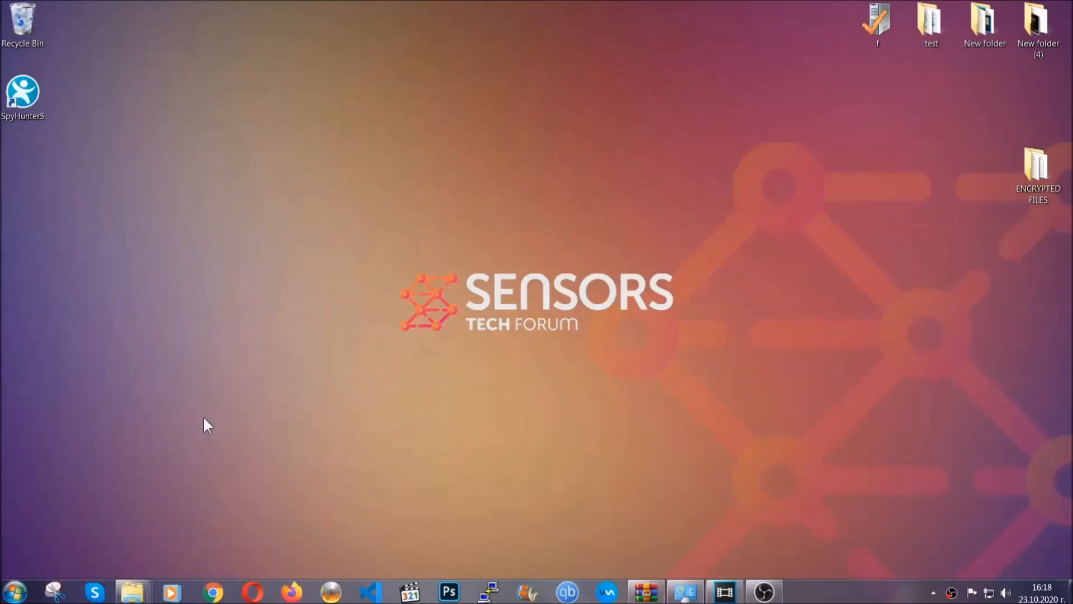
# Step: Paste the copied files onto FLASH DRIVE (H:) and close the drive window
pyautogui.click(131, 590)
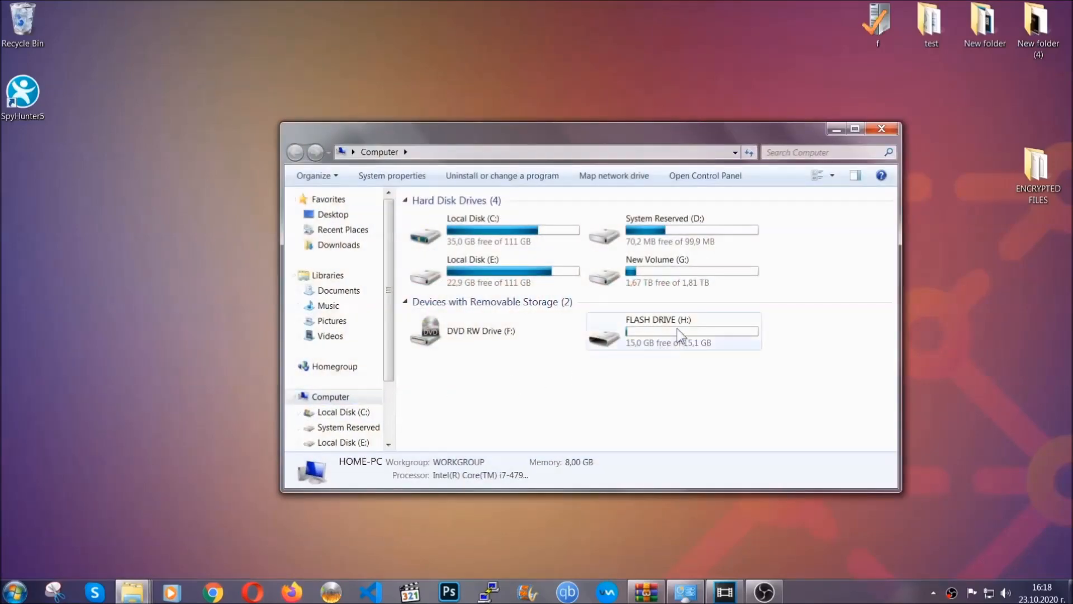
pyautogui.doubleClick(657, 330)
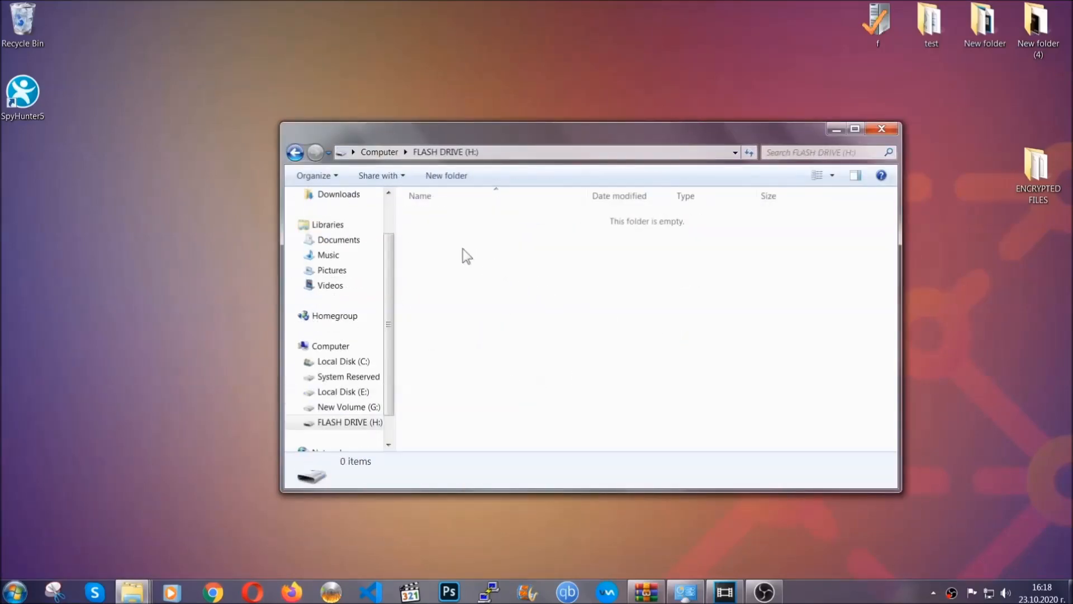
pyautogui.rightClick(466, 256)
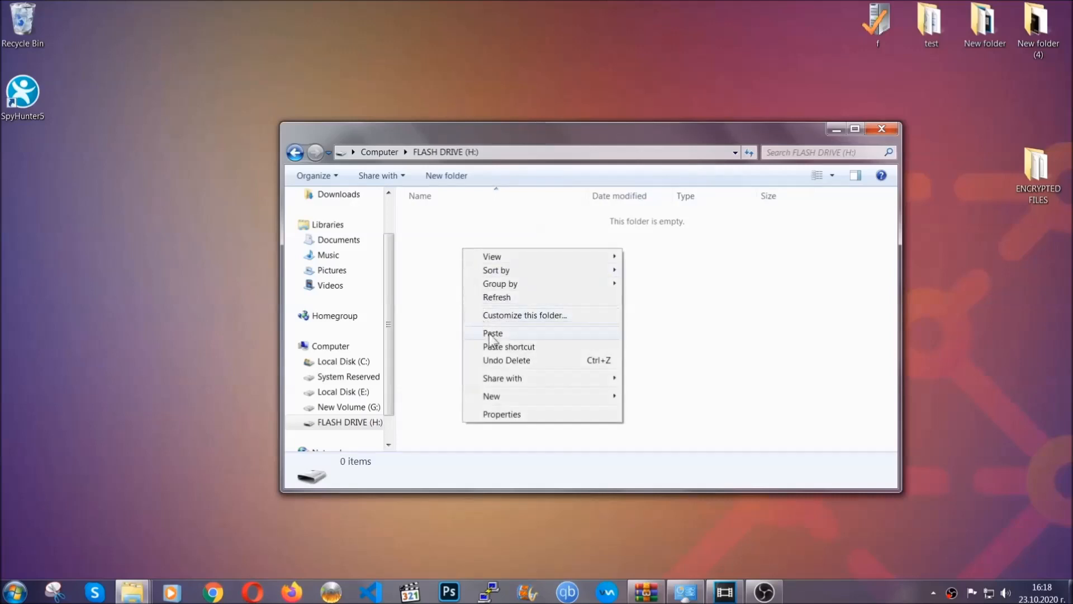
pyautogui.click(492, 332)
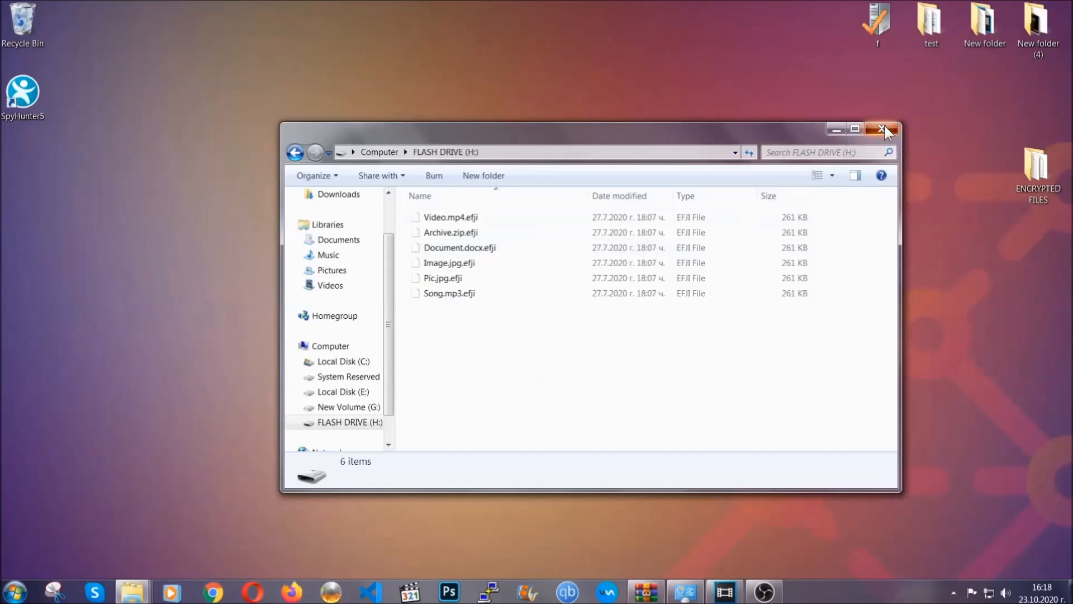
pyautogui.click(884, 129)
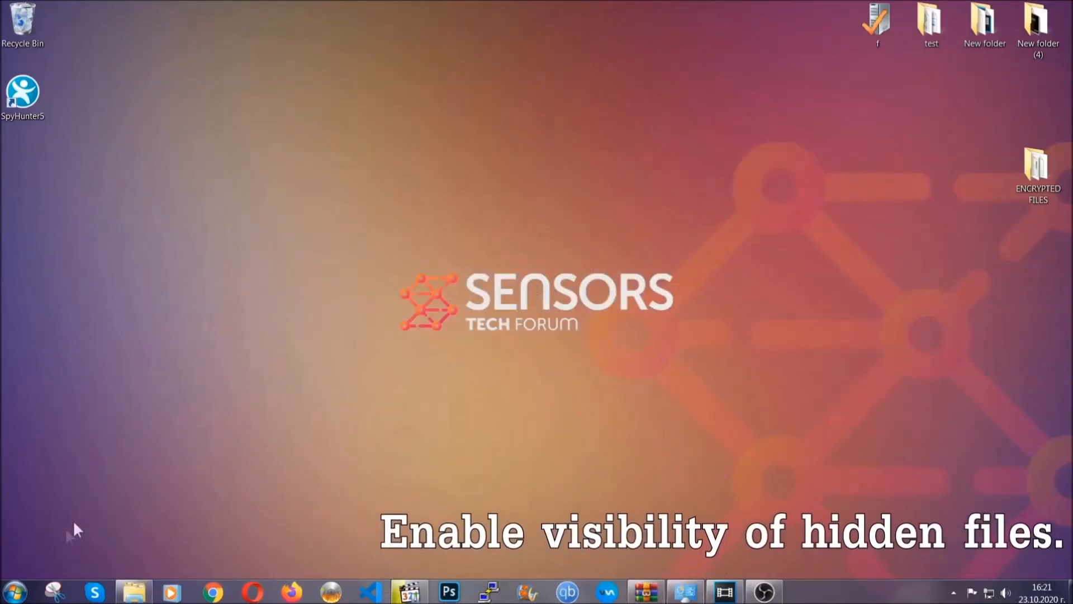
# Step: Find 'show hidden files and folders' in Start search and enable showing hidden files, folders, and drives
pyautogui.click(14, 591)
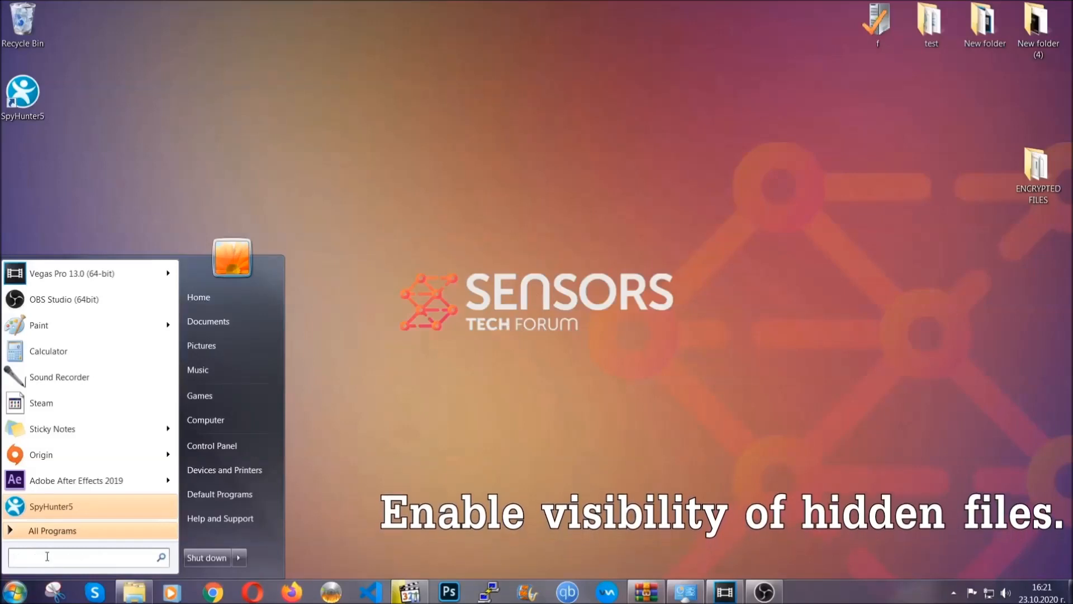
pyautogui.write('s')
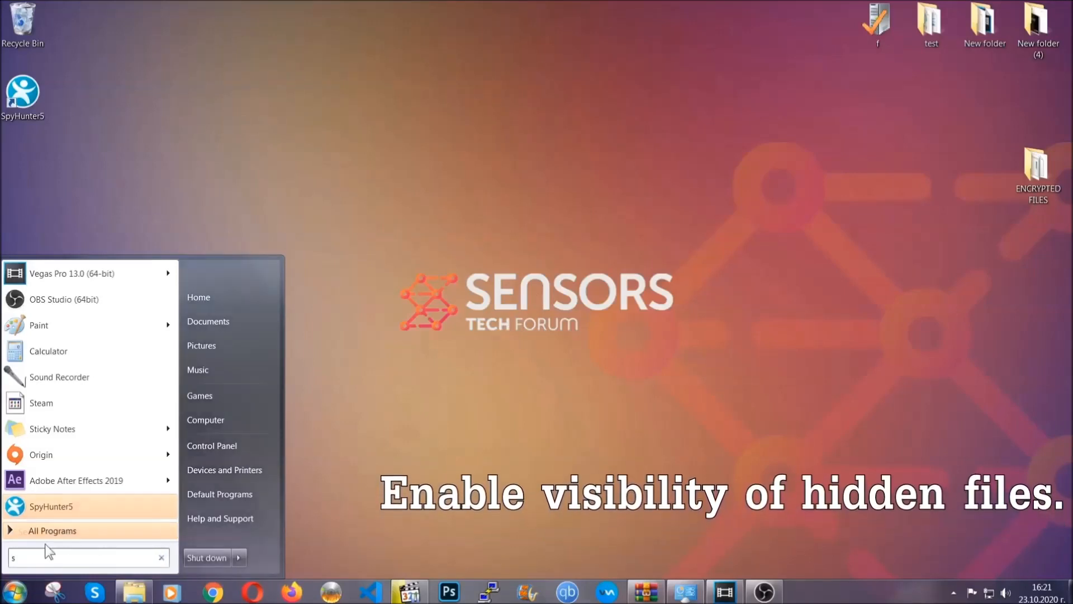
pyautogui.write('how hidden files')
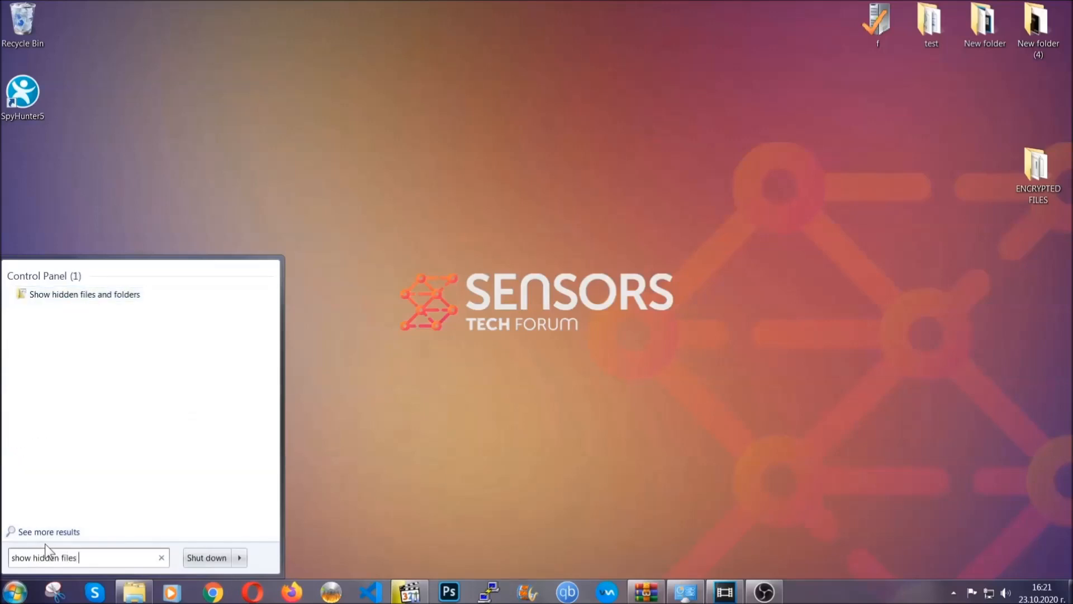
pyautogui.write('and folders')
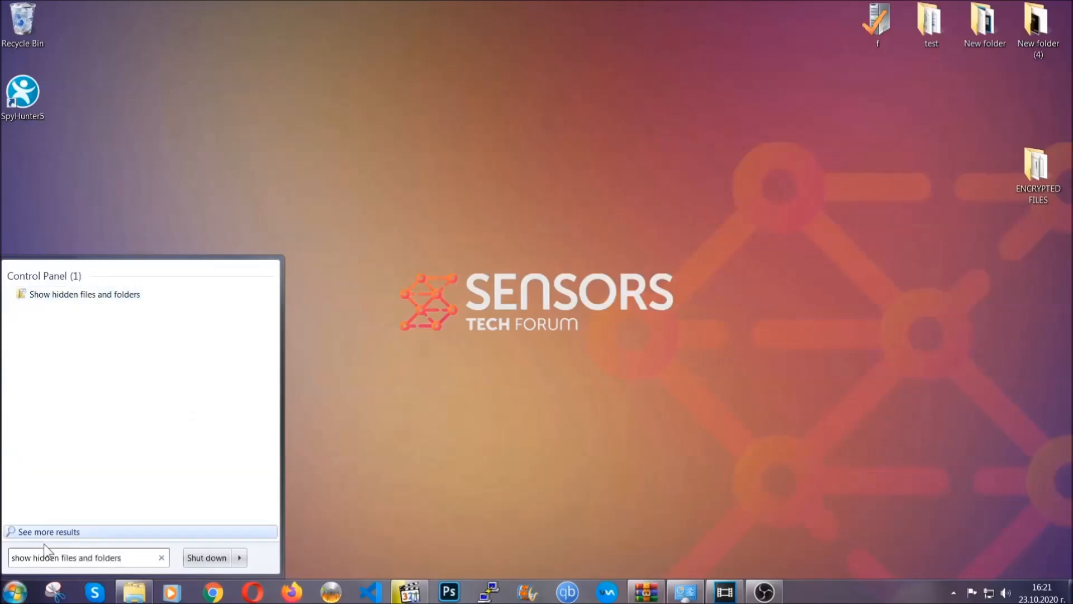
pyautogui.moveTo(127, 298)
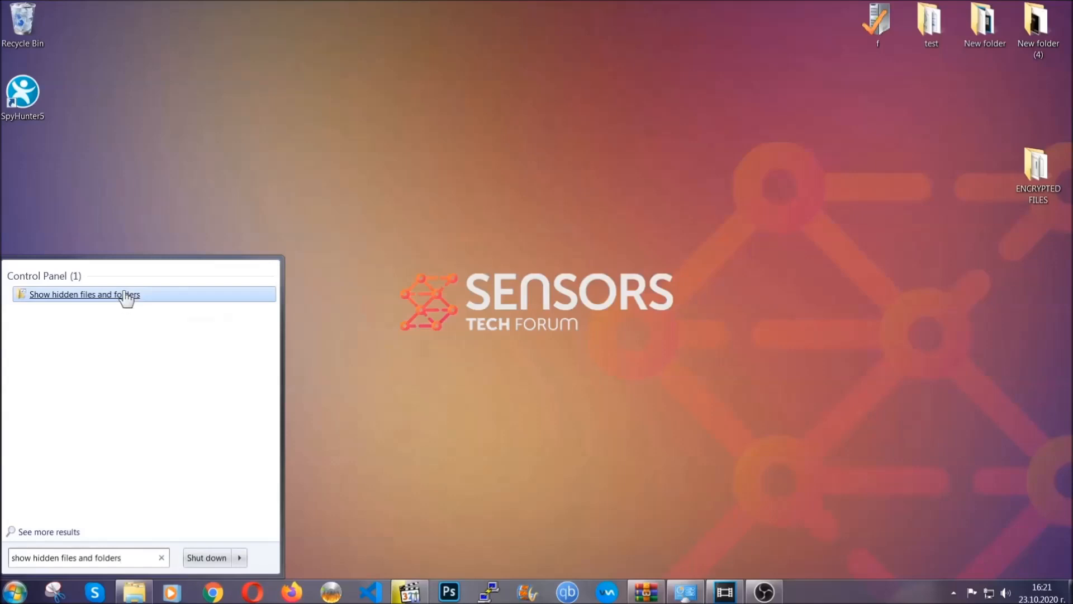
pyautogui.click(84, 293)
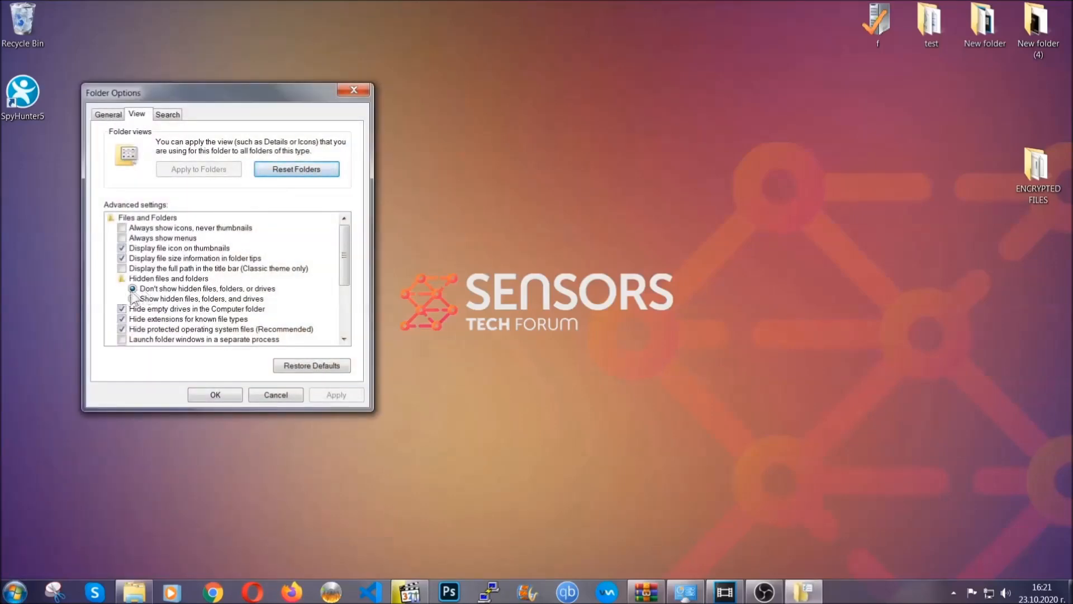
pyautogui.click(134, 298)
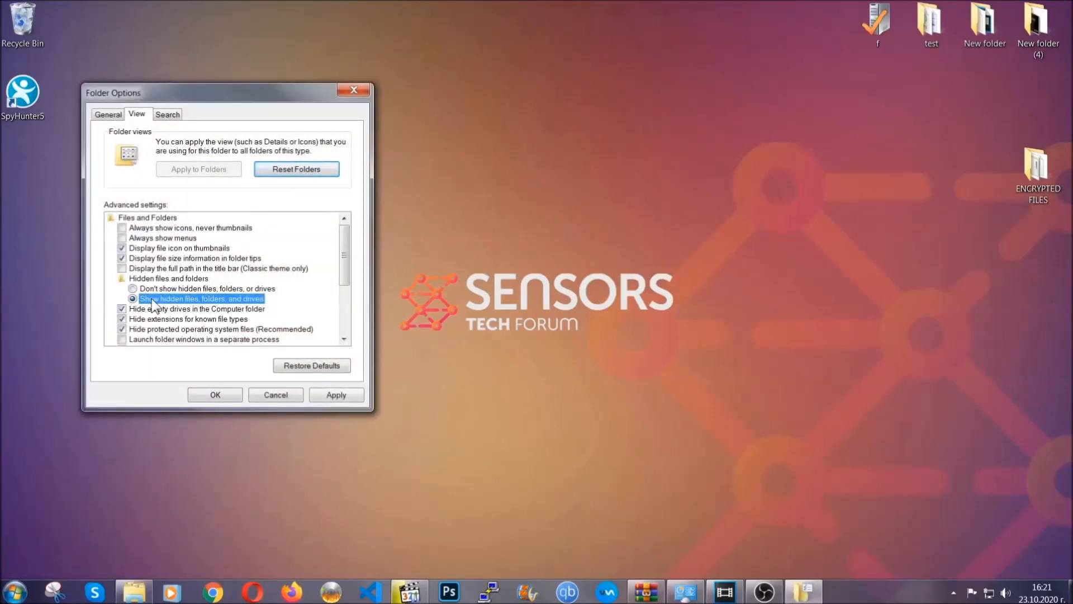
pyautogui.click(335, 394)
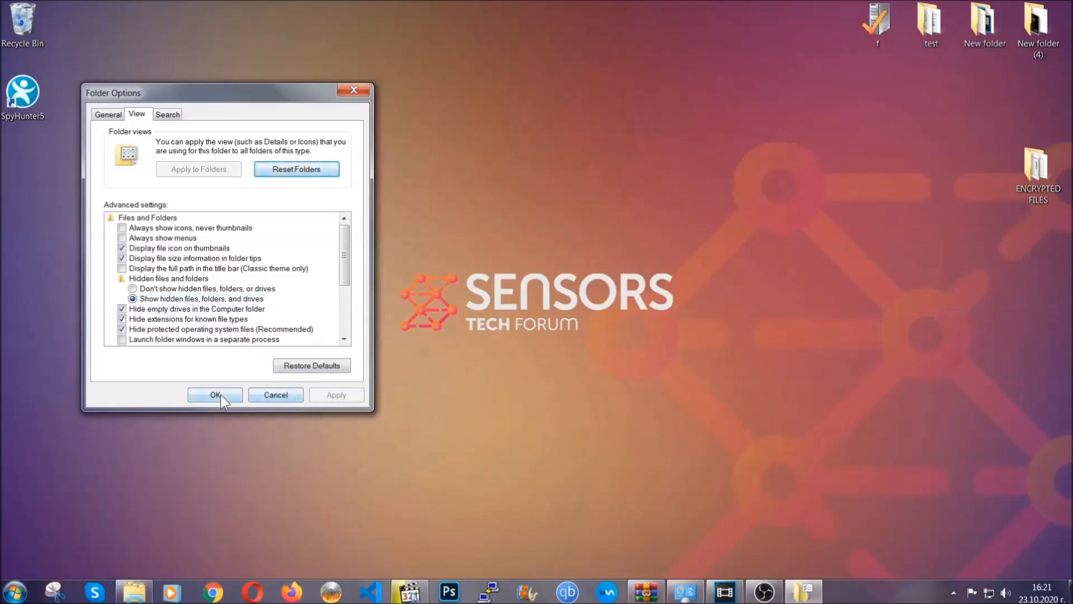
pyautogui.click(214, 394)
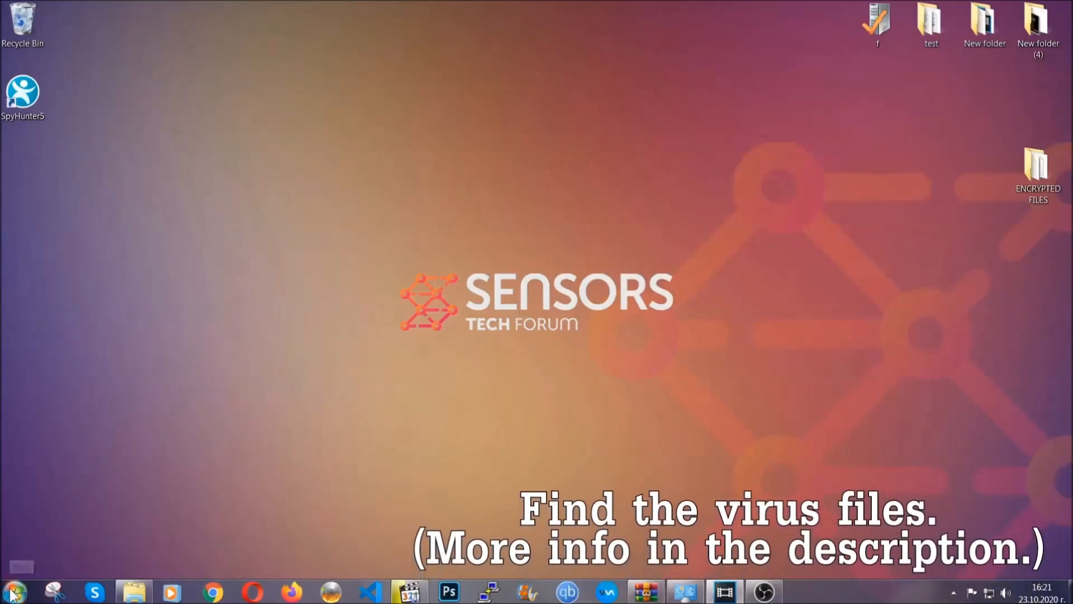
# Step: Open Computer from the Start menu and move its window toward the centre
pyautogui.click(12, 590)
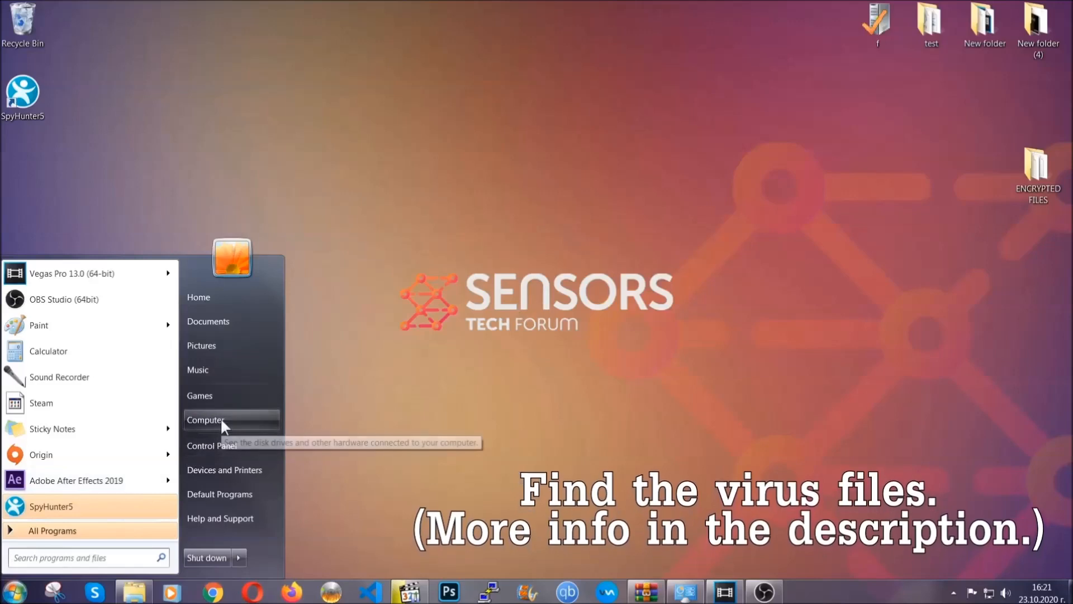
pyautogui.click(206, 419)
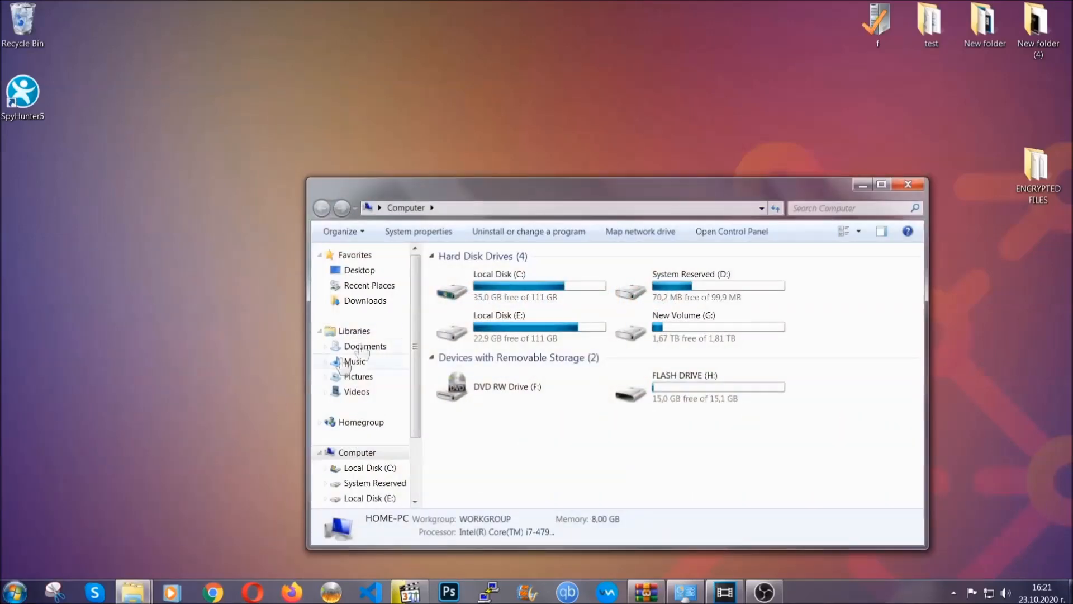
pyautogui.moveTo(616, 184); pyautogui.dragTo(540, 137)
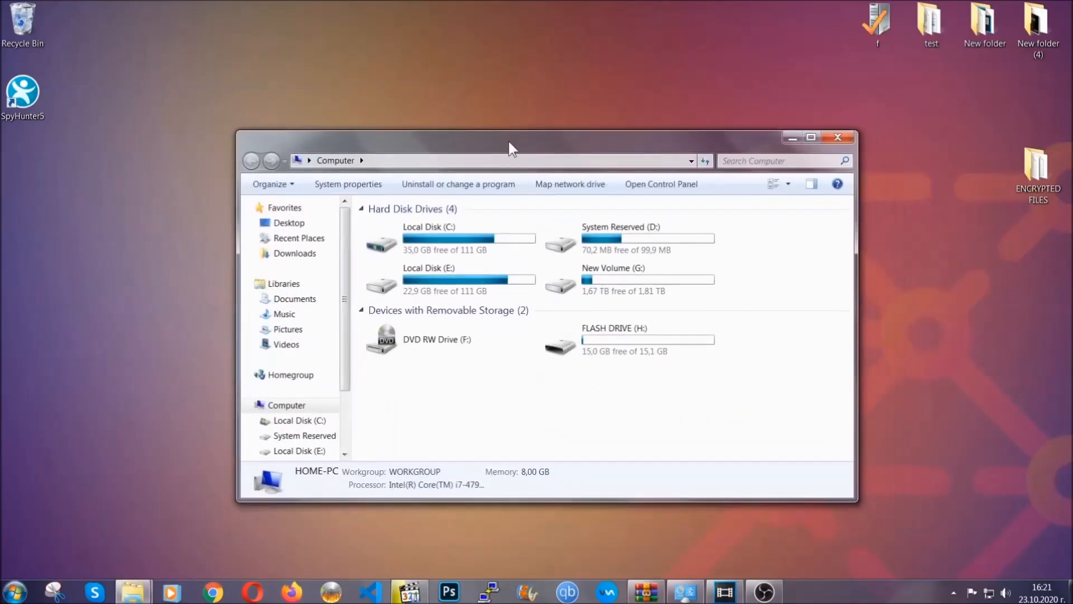
# Step: Search Computer for 'fileextension:exe Example Virus Name' and right-click the single result
pyautogui.click(780, 160)
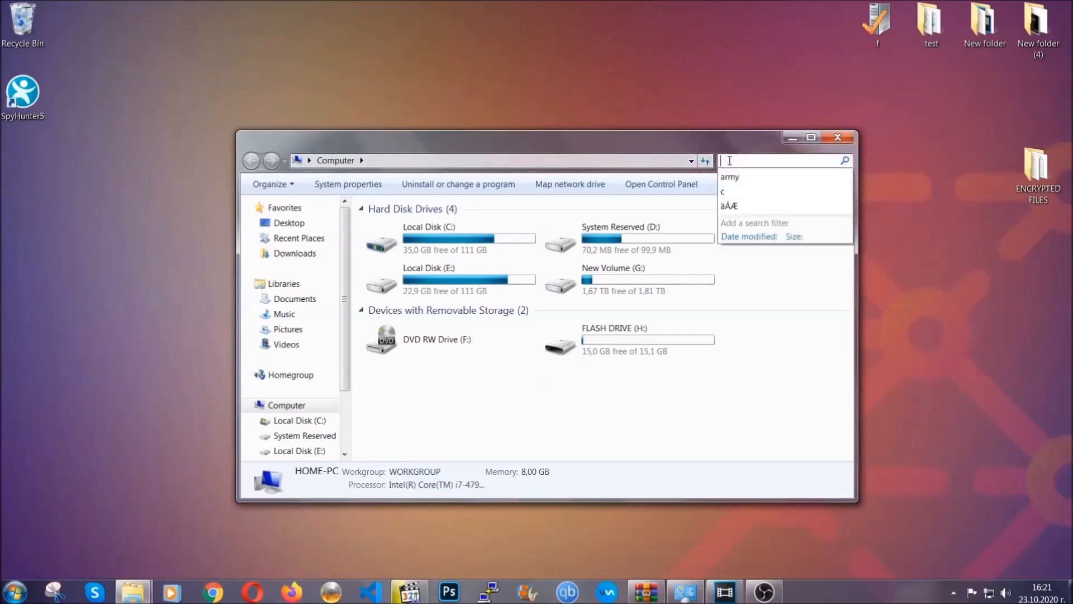
pyautogui.write('fileextension:exe')
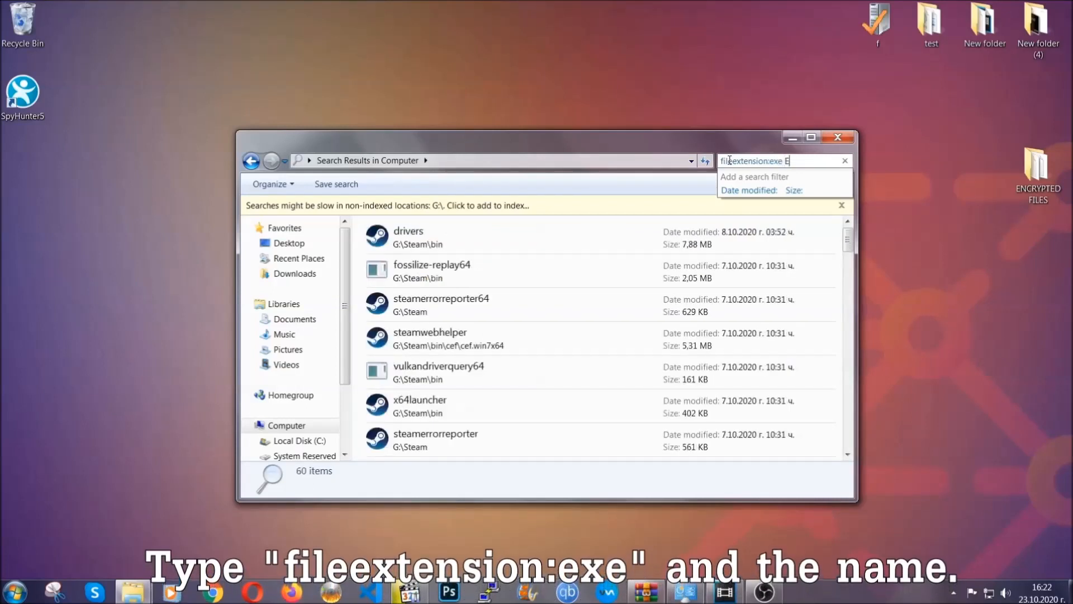
pyautogui.write('Example Virus Name')
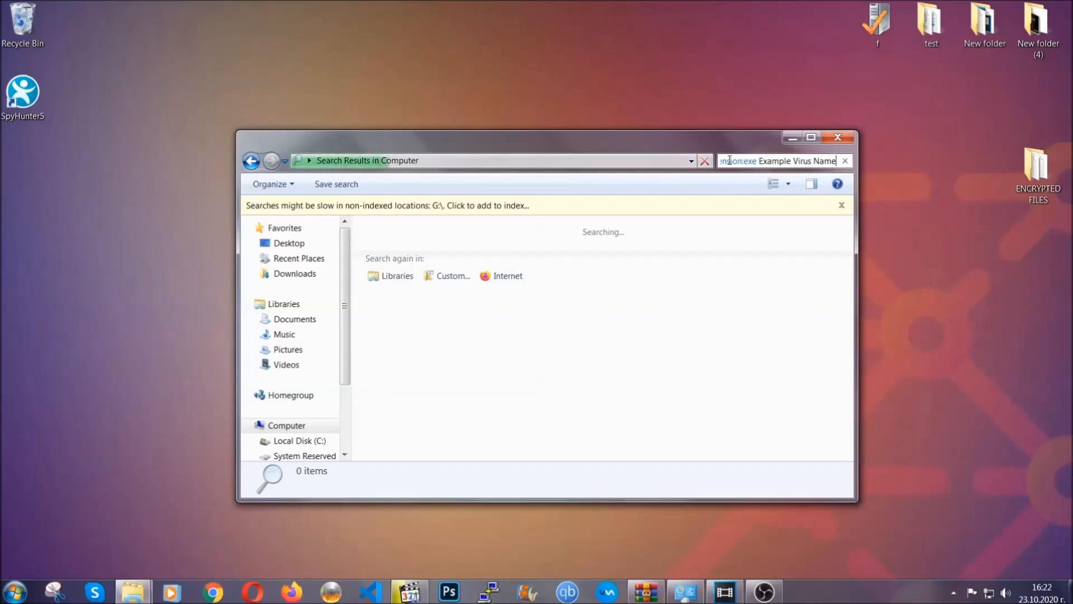
pyautogui.moveTo(411, 171)
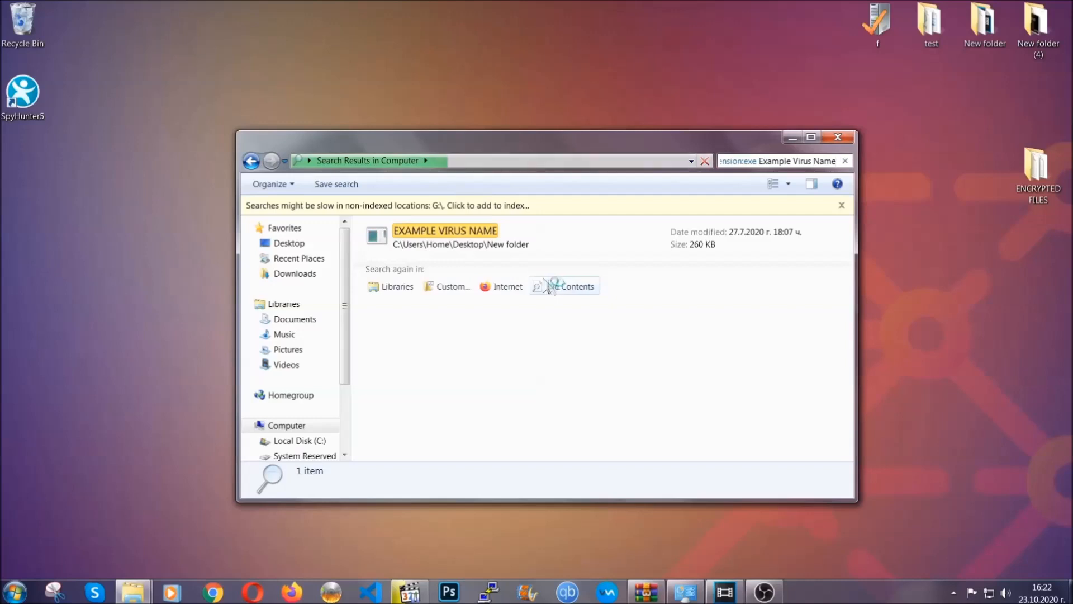
pyautogui.click(445, 236)
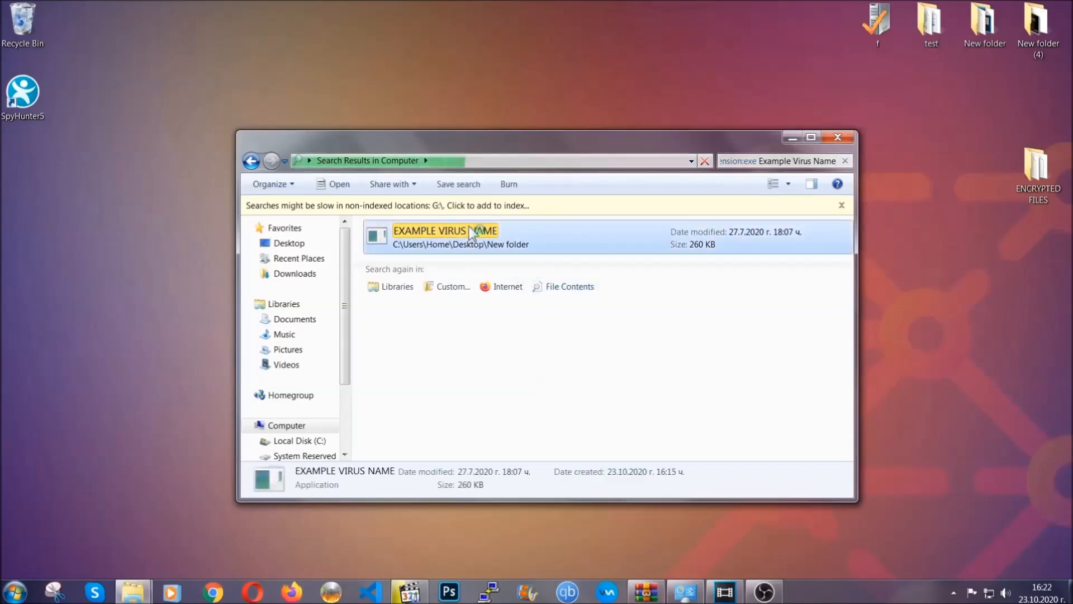
pyautogui.rightClick(445, 235)
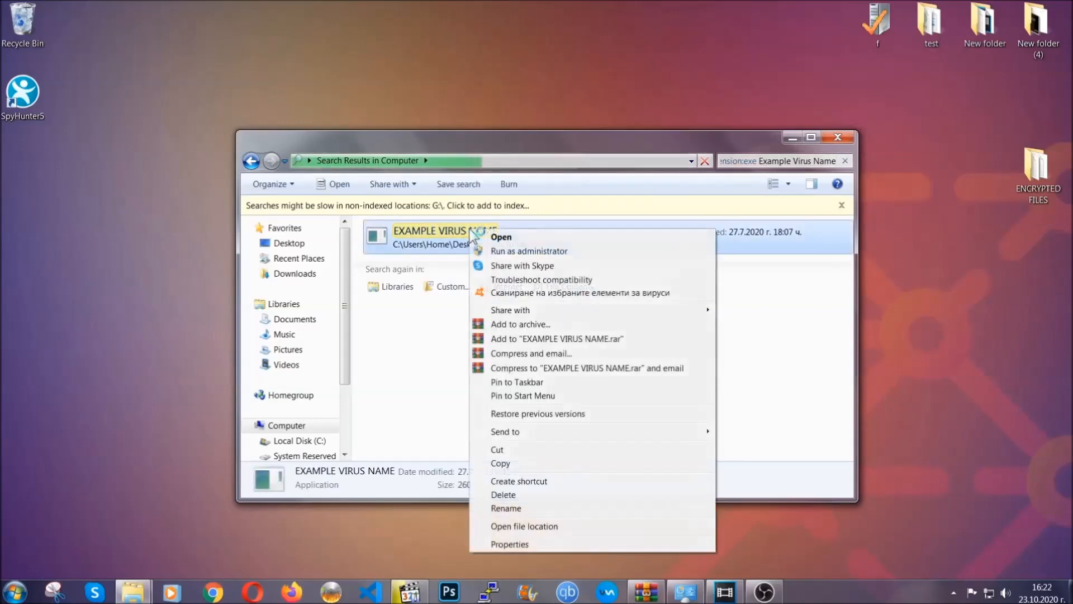
pyautogui.moveTo(504, 494)
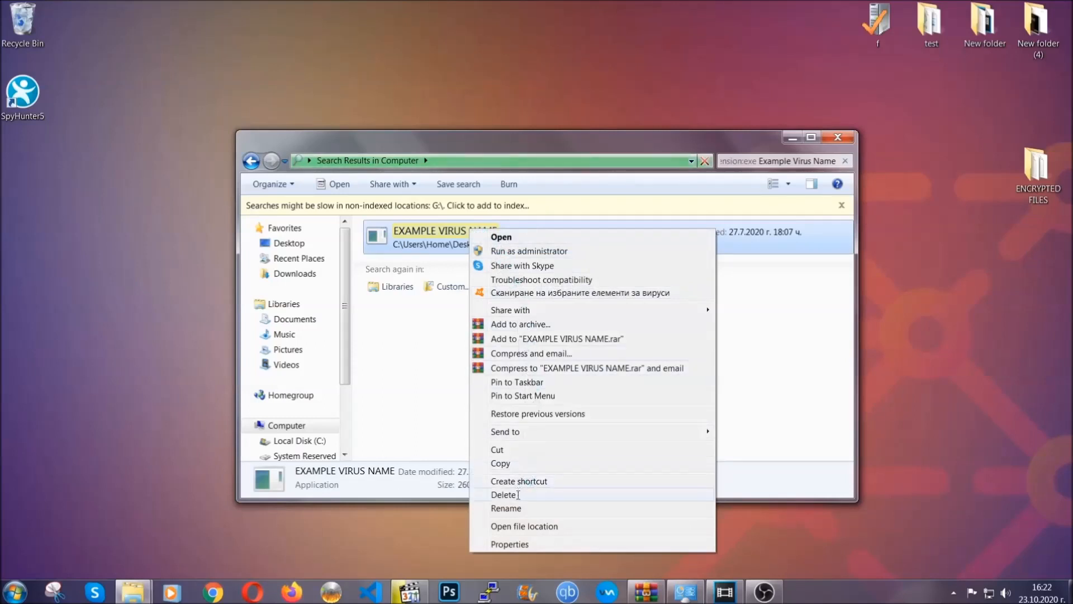
# Step: Delete EXAMPLE VIRUS NAME to the Recycle Bin and close the search window
pyautogui.click(504, 494)
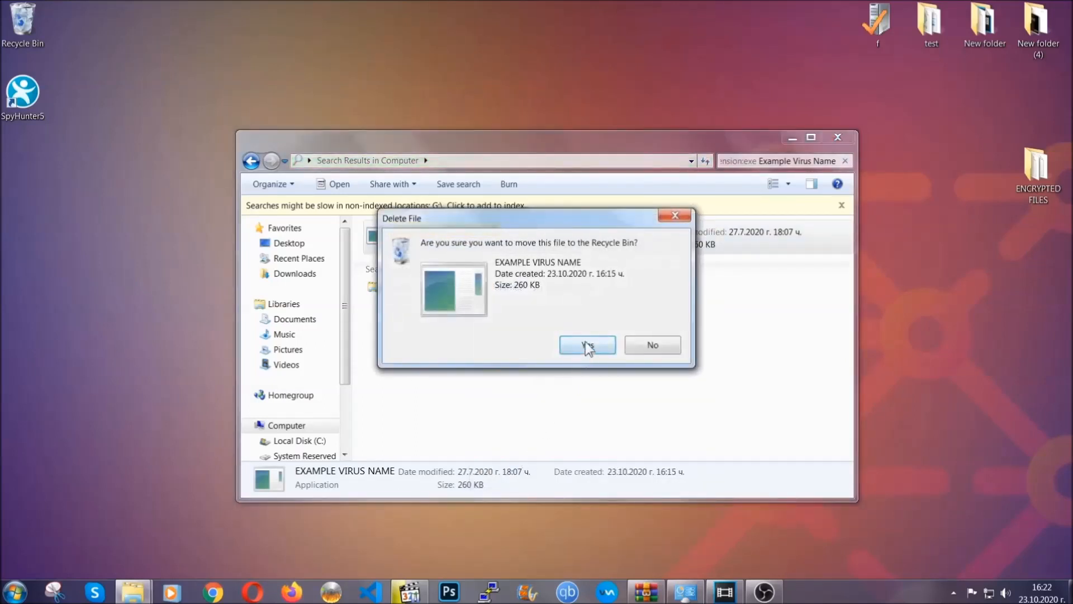
pyautogui.click(586, 345)
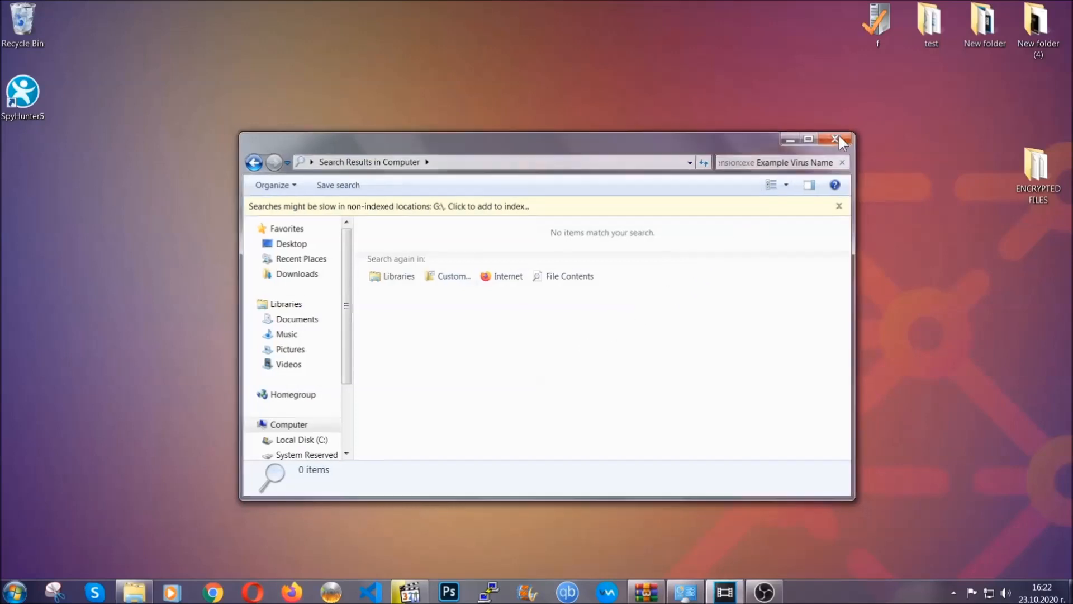
pyautogui.click(837, 139)
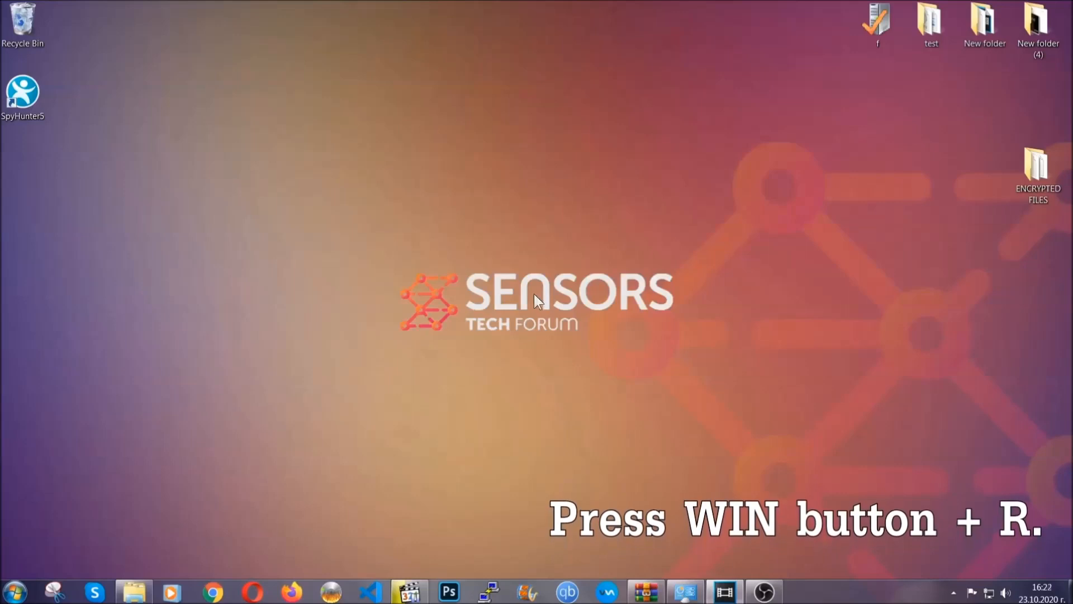
pyautogui.moveTo(531, 303)
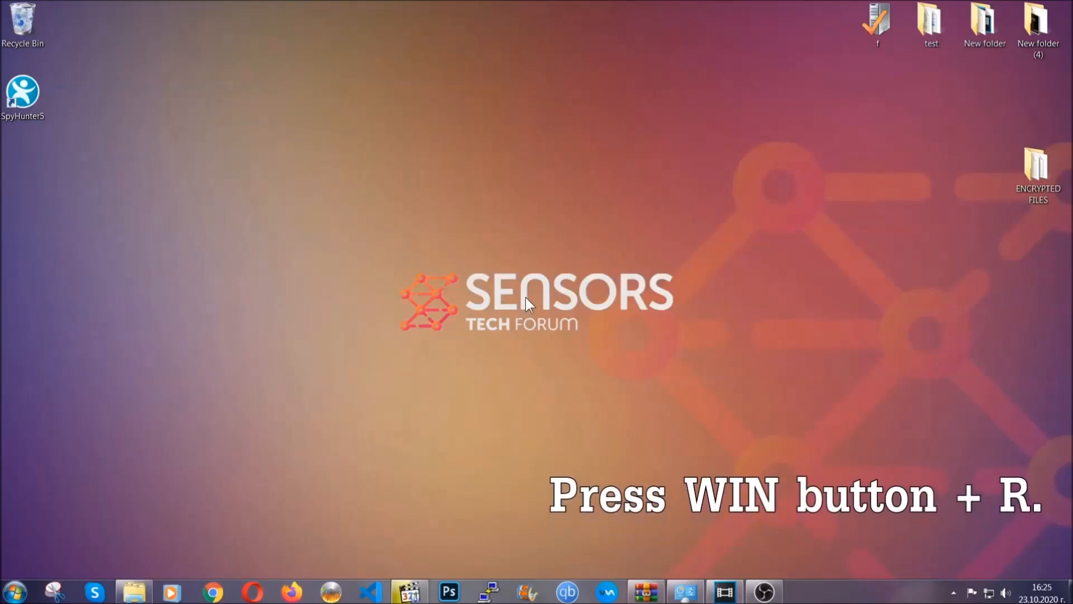
# Step: Launch Registry Editor by running REGEDIT from the Win+R Run box
pyautogui.press('win+r')
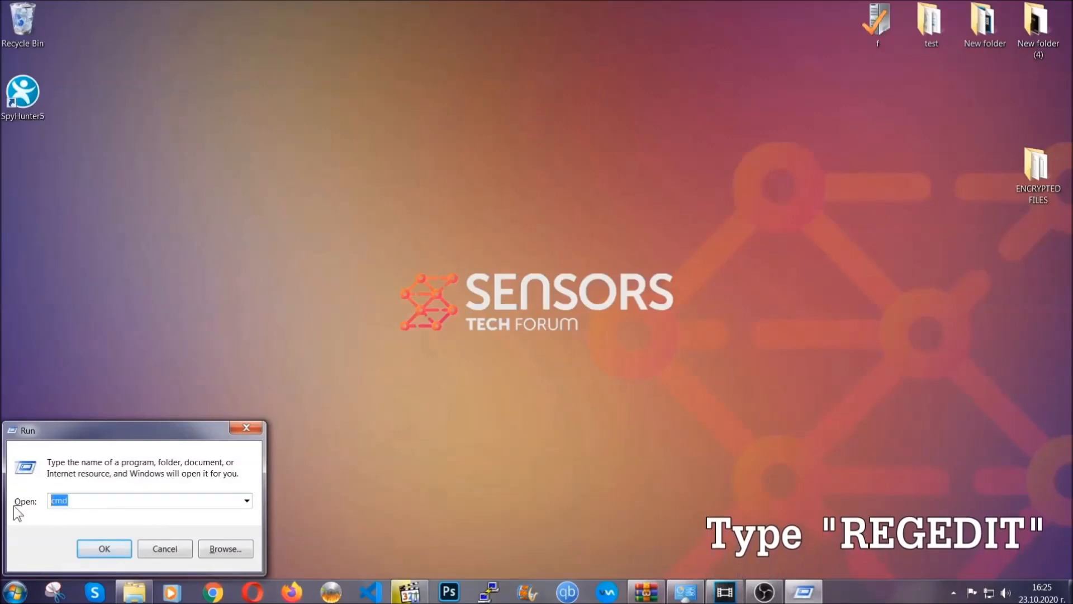
pyautogui.write('REGEDIT')
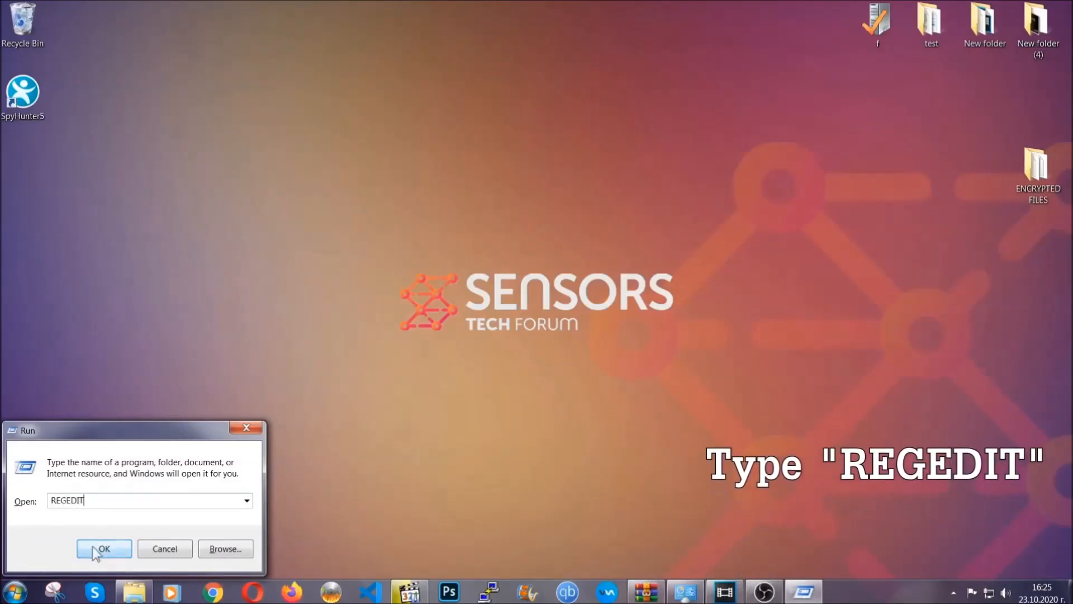
pyautogui.click(104, 549)
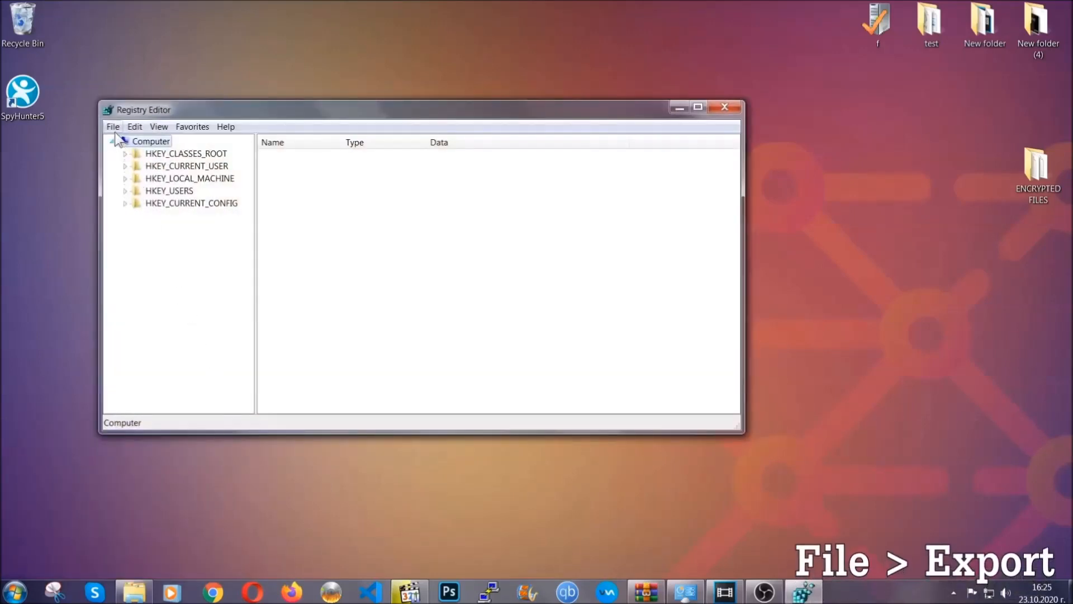
# Step: Export the entire registry to the desktop as BACKUP via File > Export
pyautogui.click(112, 127)
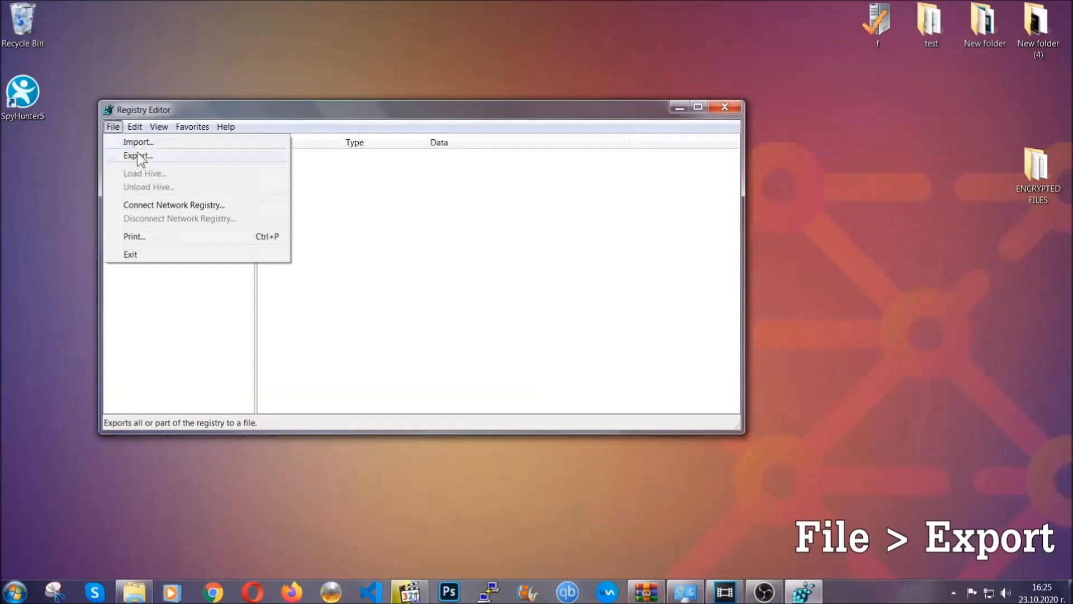
pyautogui.click(138, 156)
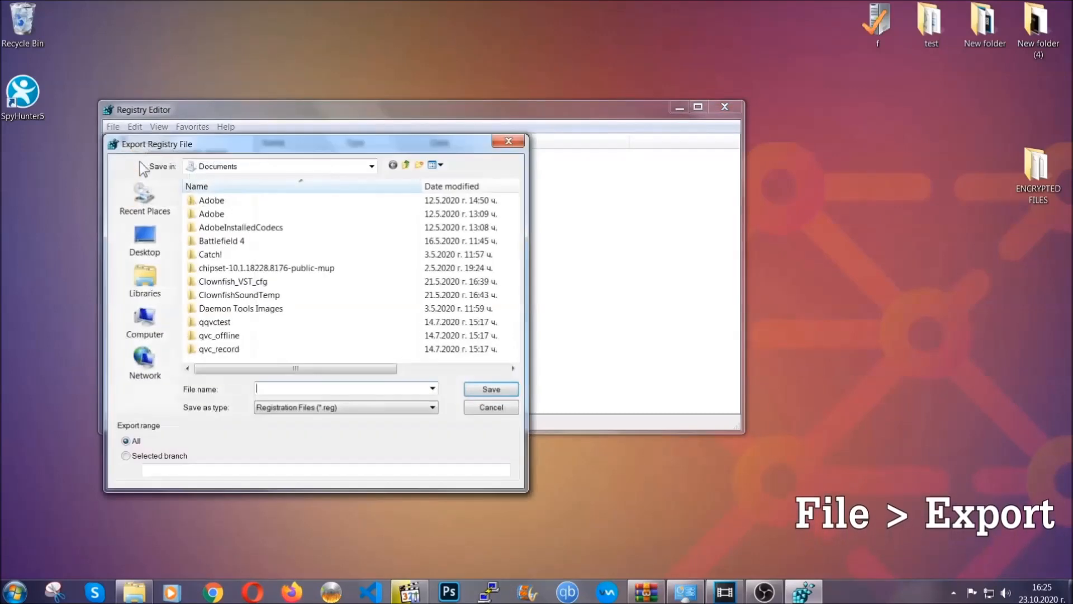
pyautogui.click(144, 241)
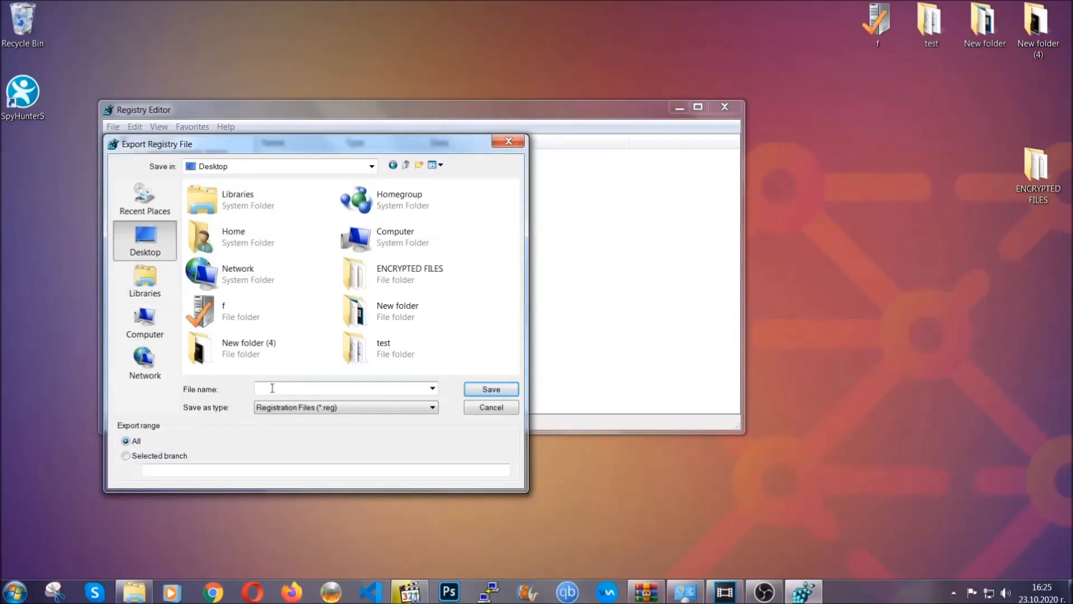
pyautogui.write('BACKUP')
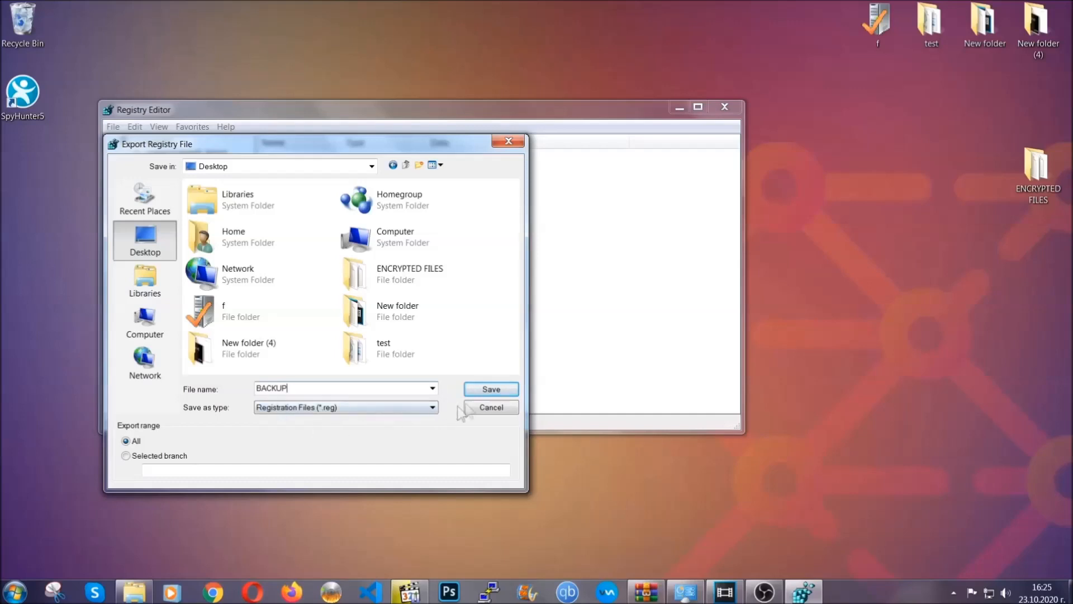
pyautogui.click(490, 389)
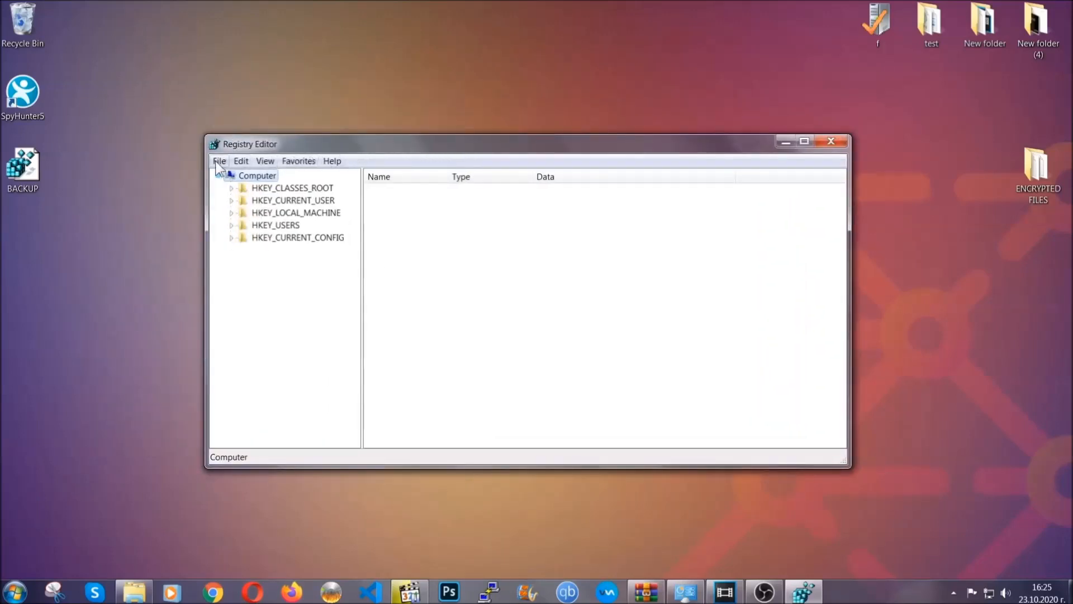
# Step: Show the File menu's Import/Export options, then select the HKEY_CURRENT_USER hive
pyautogui.click(219, 161)
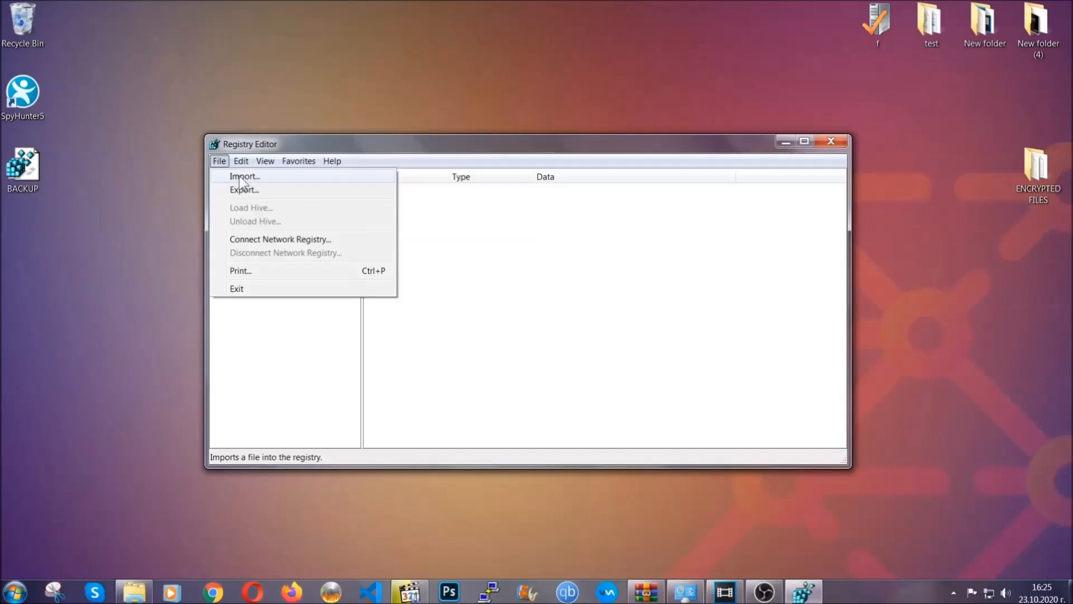
pyautogui.click(219, 161)
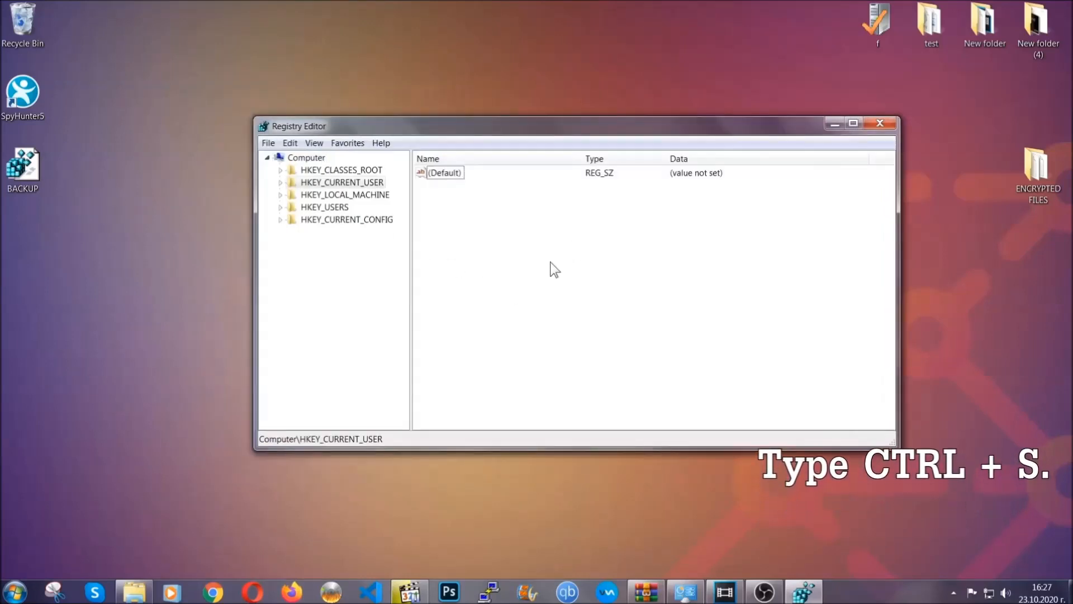
# Step: Search the registry for RunOnce, then open the neighbouring Run key listing THE VIRUS
pyautogui.press('ctrl+f')
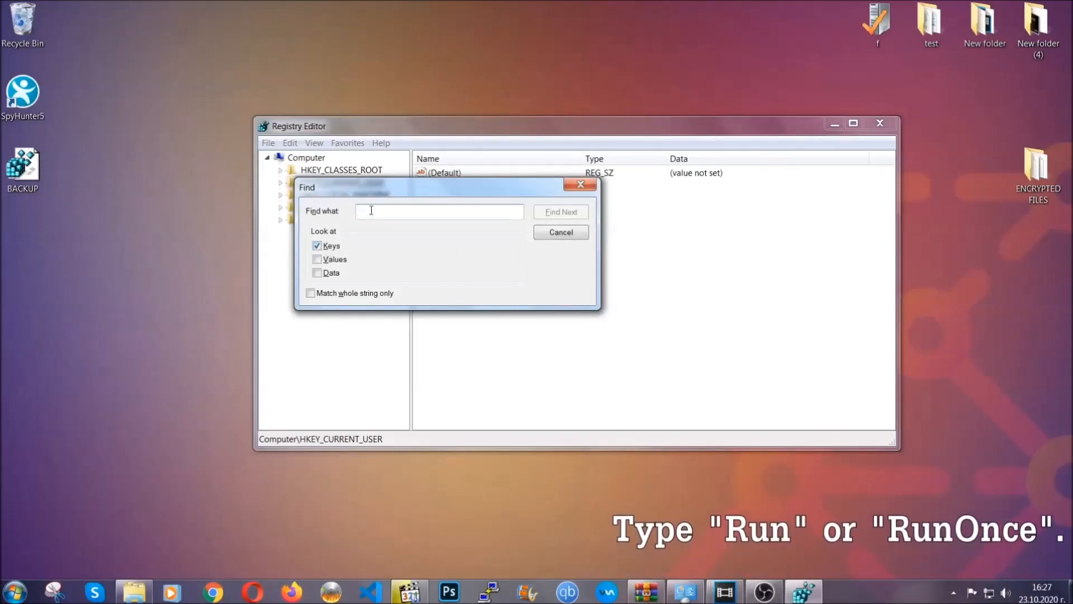
pyautogui.write('RunOnce')
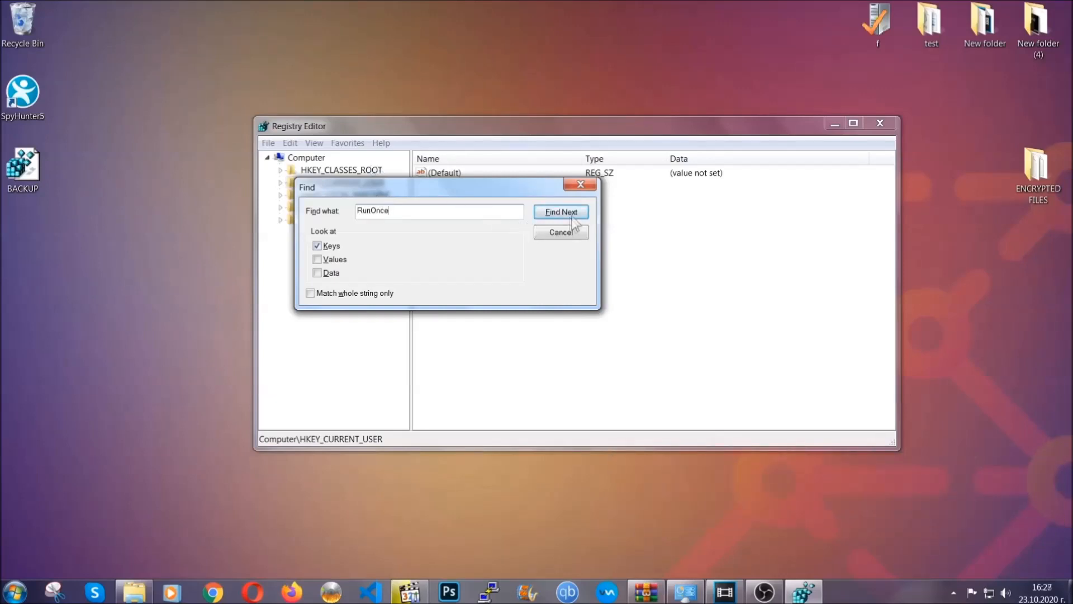
pyautogui.click(560, 211)
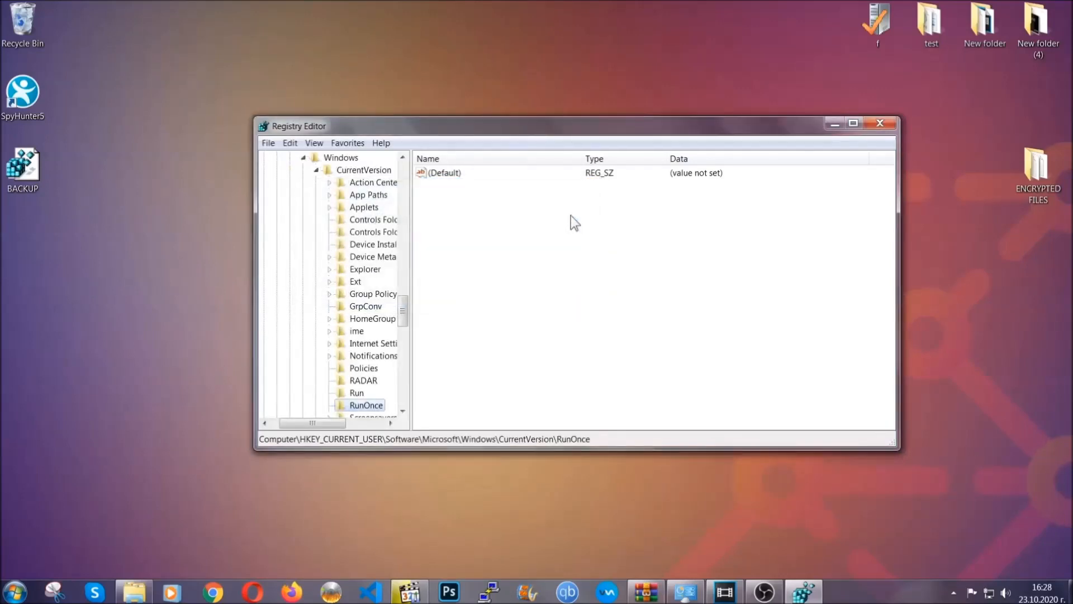
pyautogui.scroll(-3)
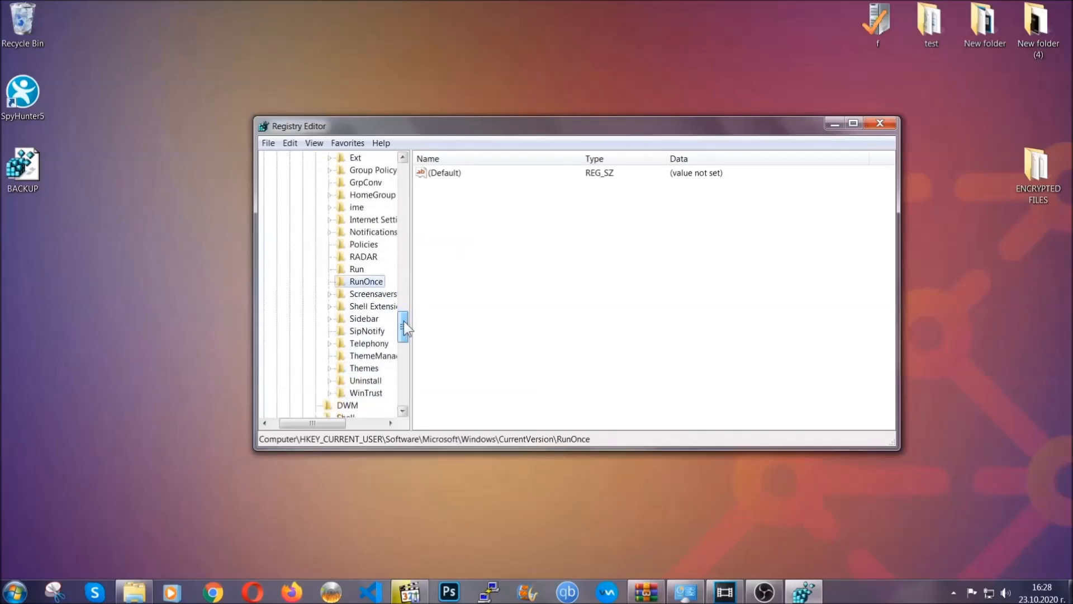
pyautogui.click(357, 268)
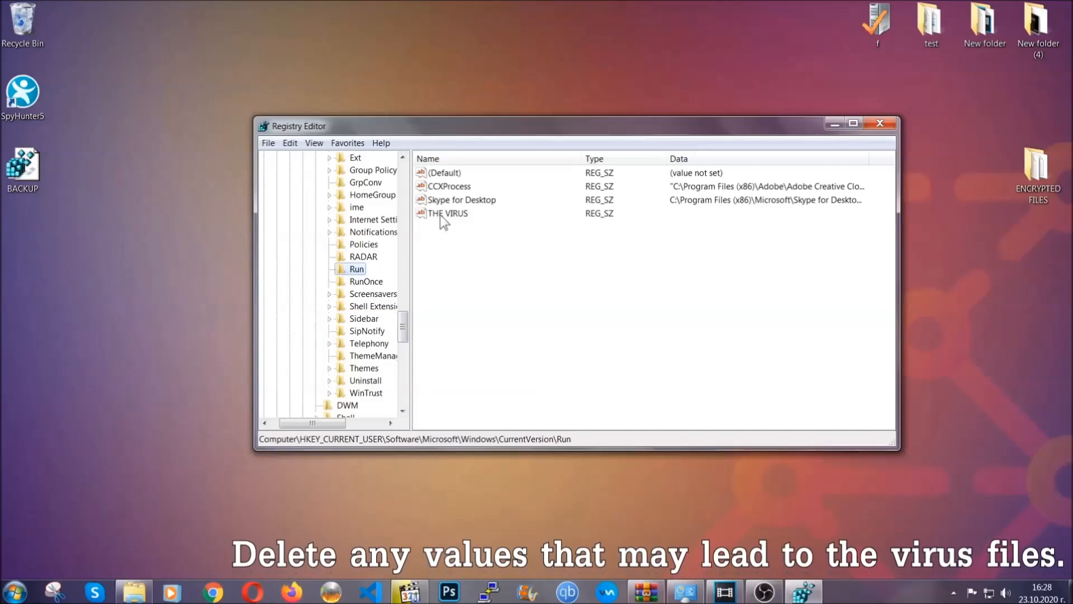
# Step: Delete THE VIRUS value from the Run key, close Registry Editor, and return to Chrome
pyautogui.rightClick(448, 213)
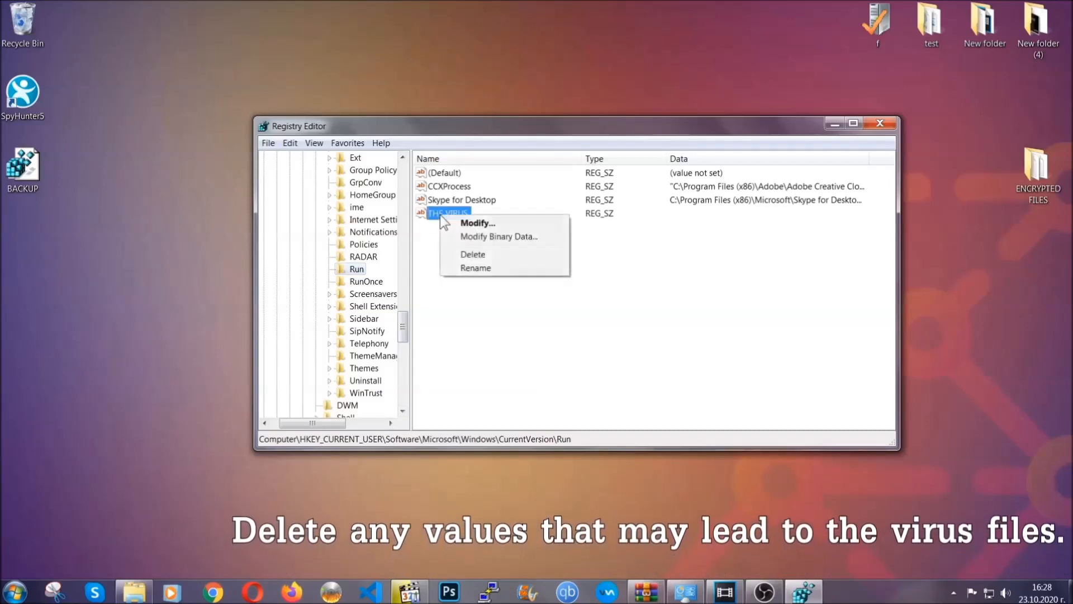
pyautogui.click(473, 254)
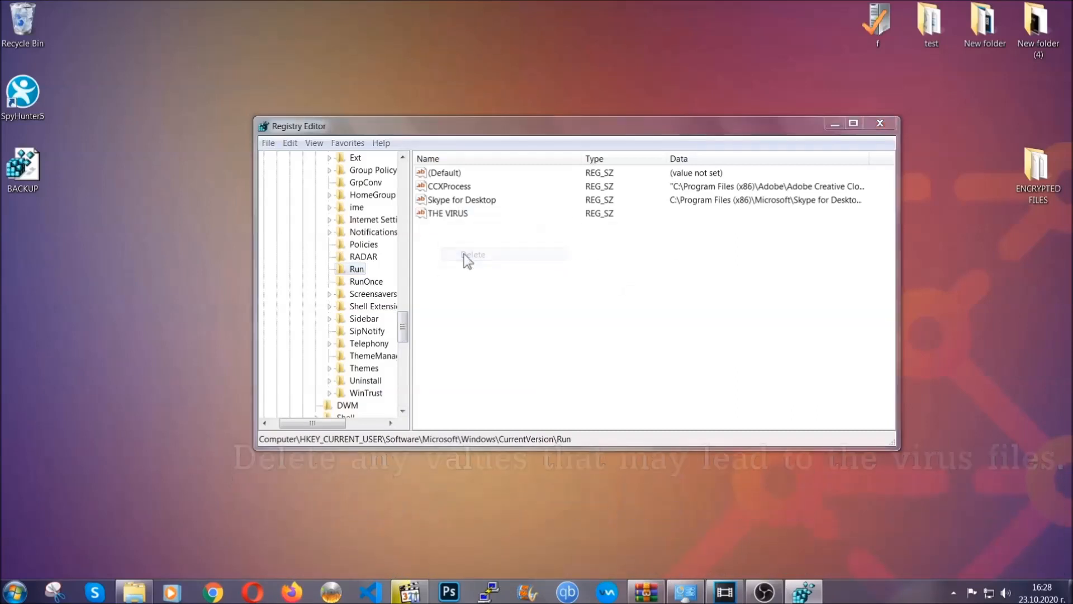
pyautogui.click(473, 253)
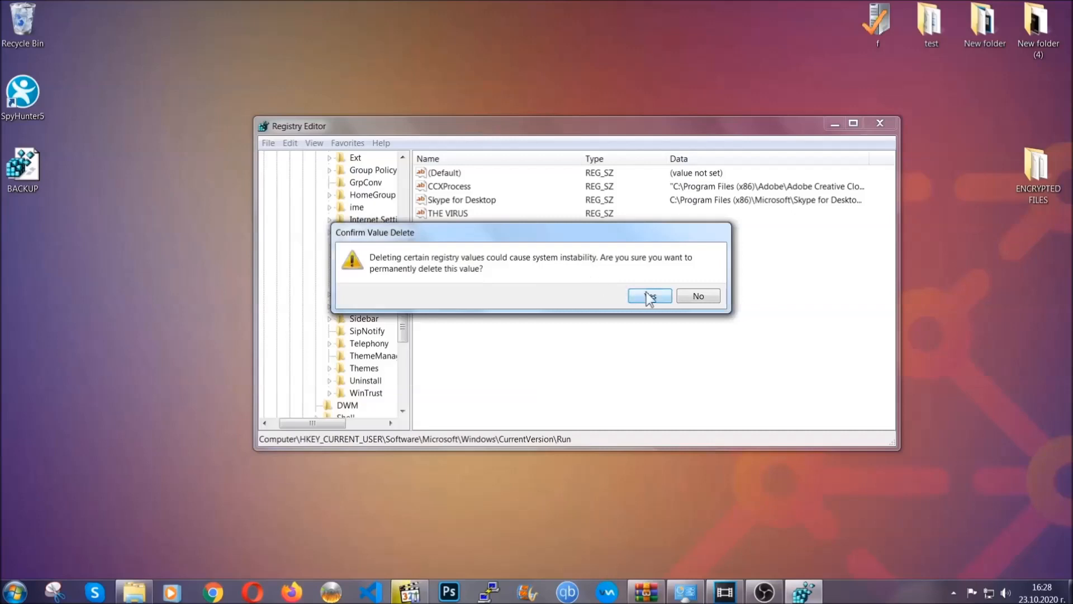
pyautogui.click(649, 296)
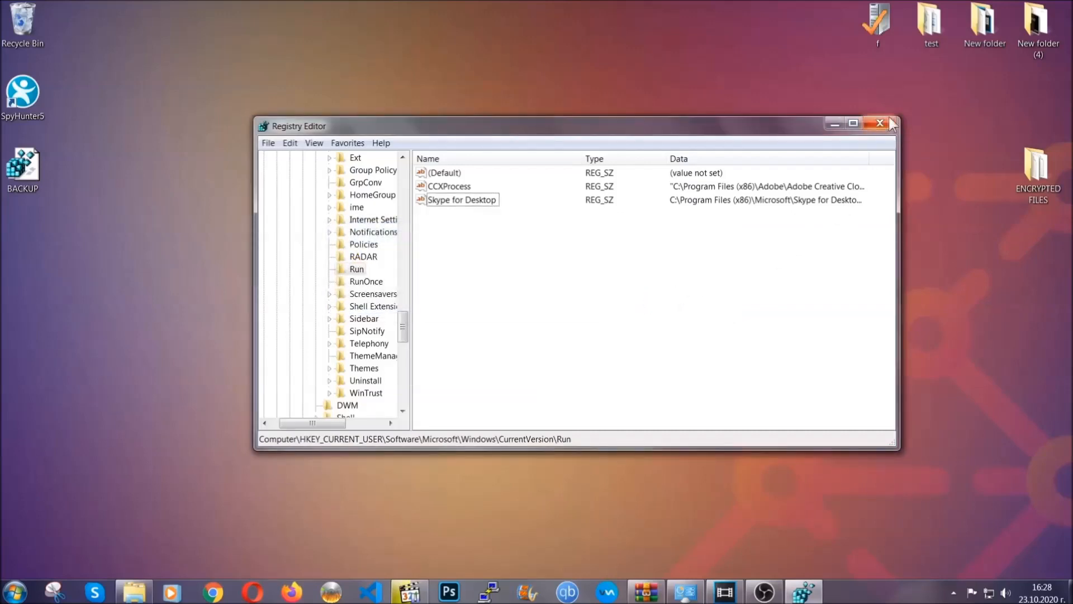
pyautogui.click(880, 123)
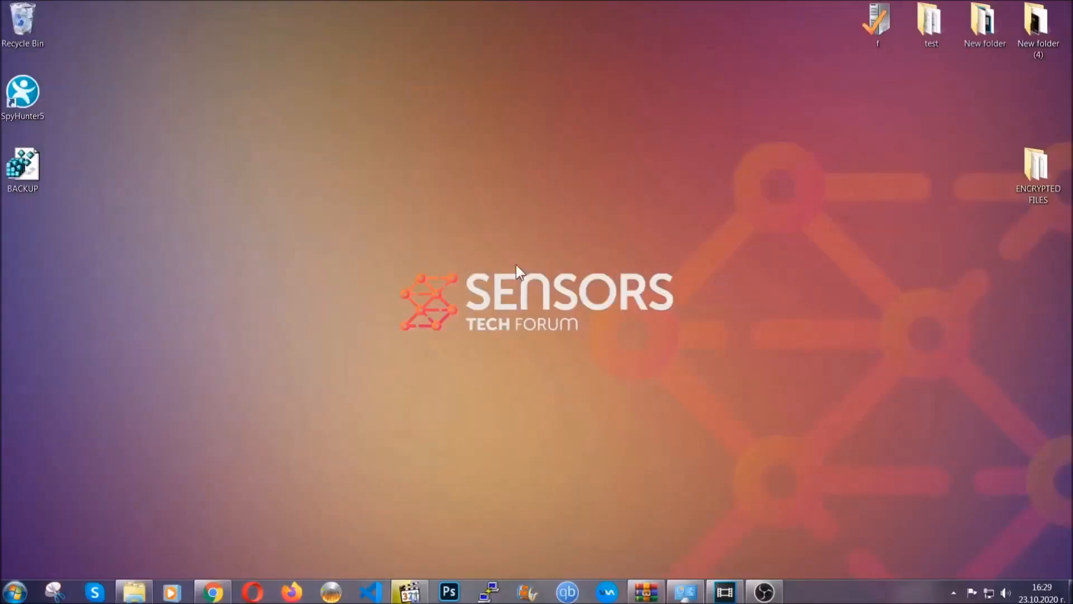
pyautogui.moveTo(322, 421)
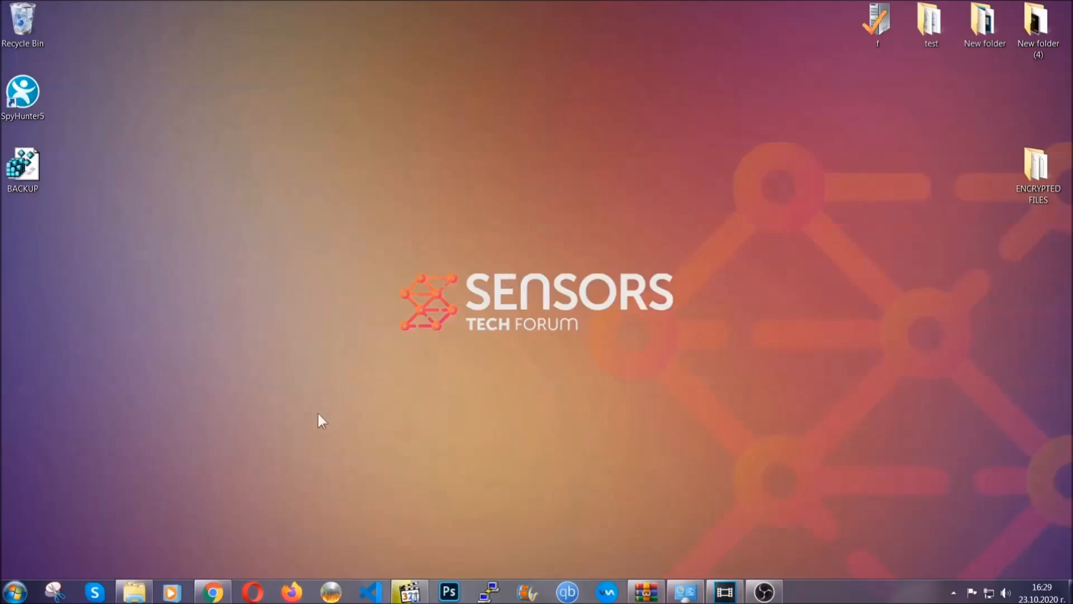
pyautogui.click(213, 592)
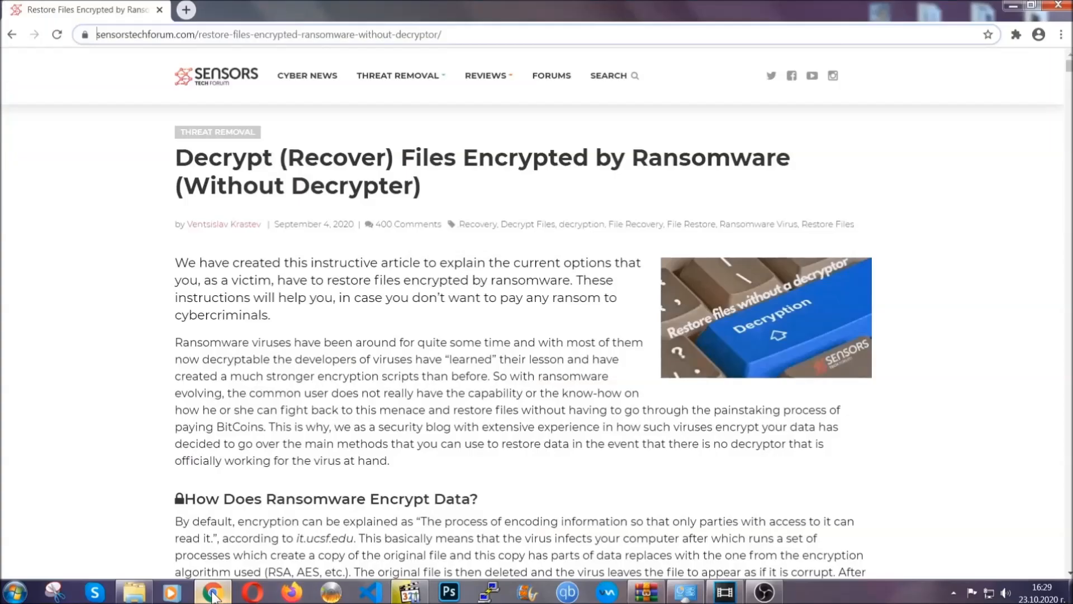
pyautogui.moveTo(139, 94)
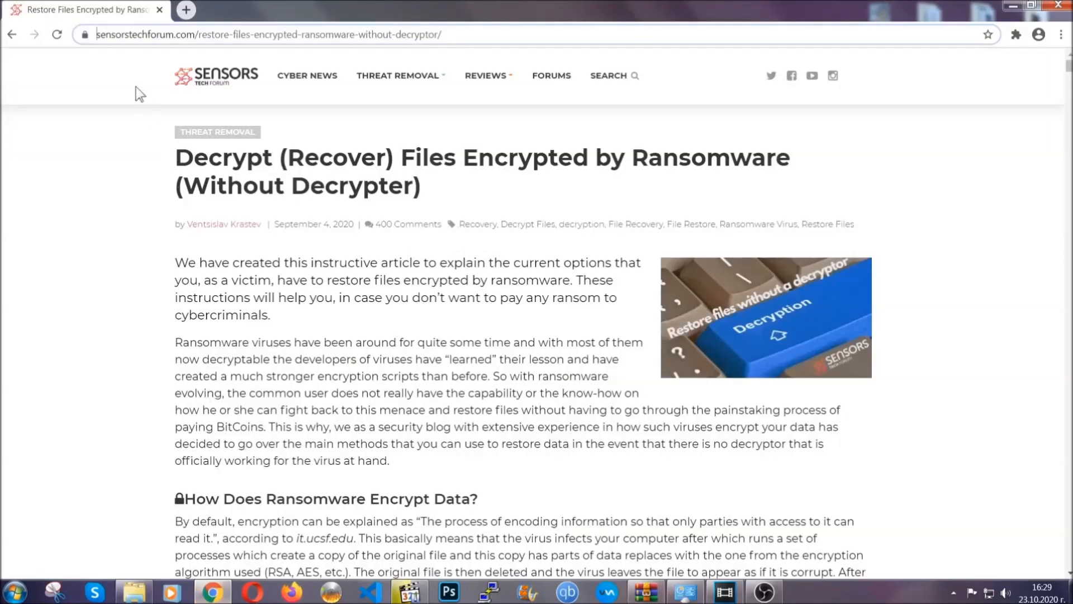
# Step: Highlight the decrypt-files article's URL and expand Method 2, Windows Backup & System Recovery
pyautogui.click(271, 34)
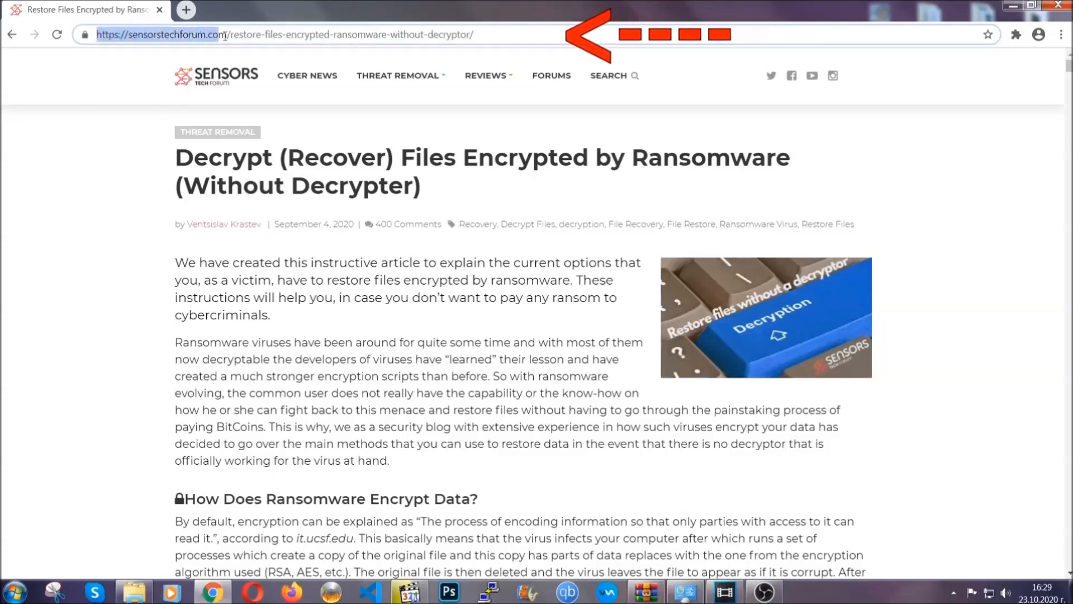
pyautogui.click(288, 34)
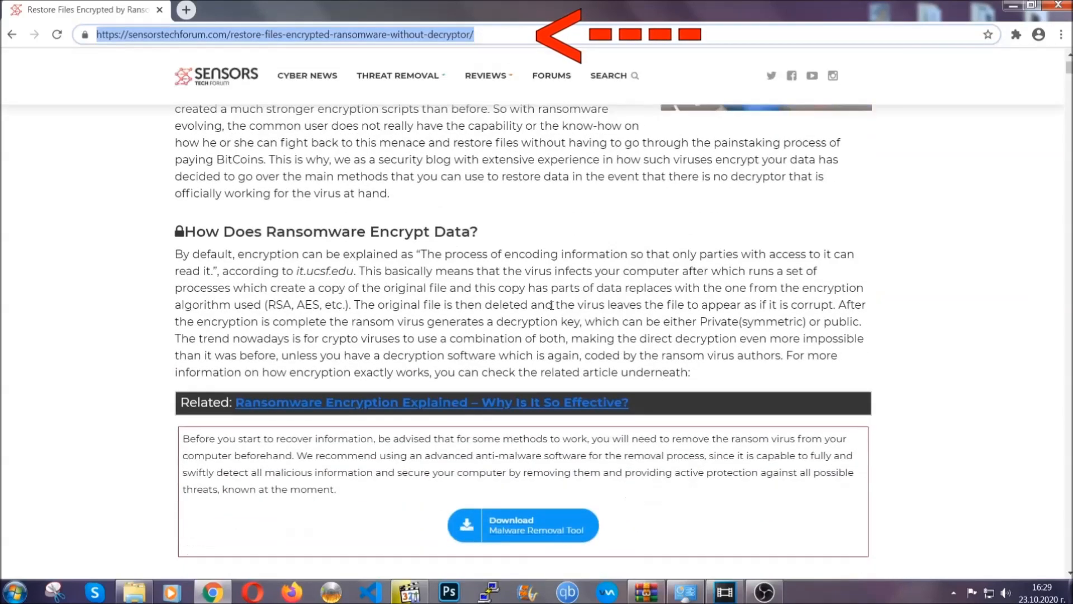
pyautogui.scroll(-3)
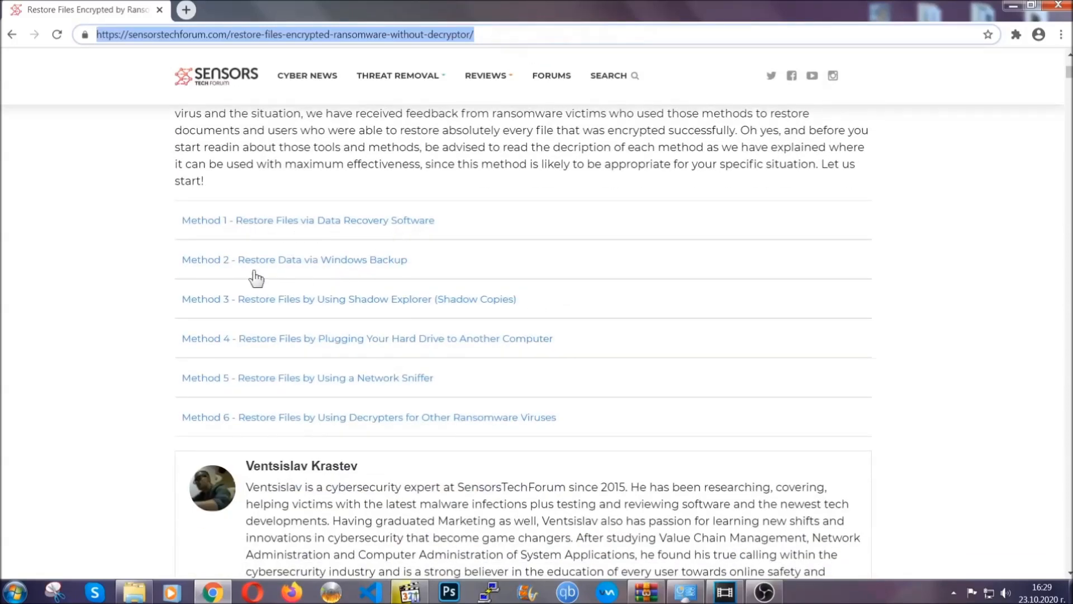
pyautogui.moveTo(363, 308)
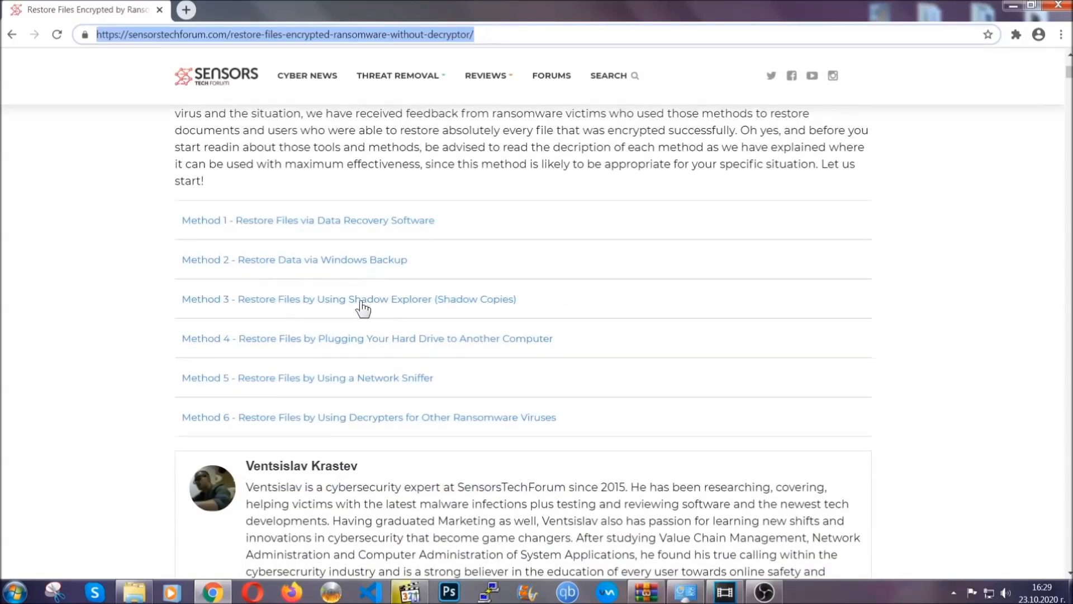
pyautogui.moveTo(384, 354)
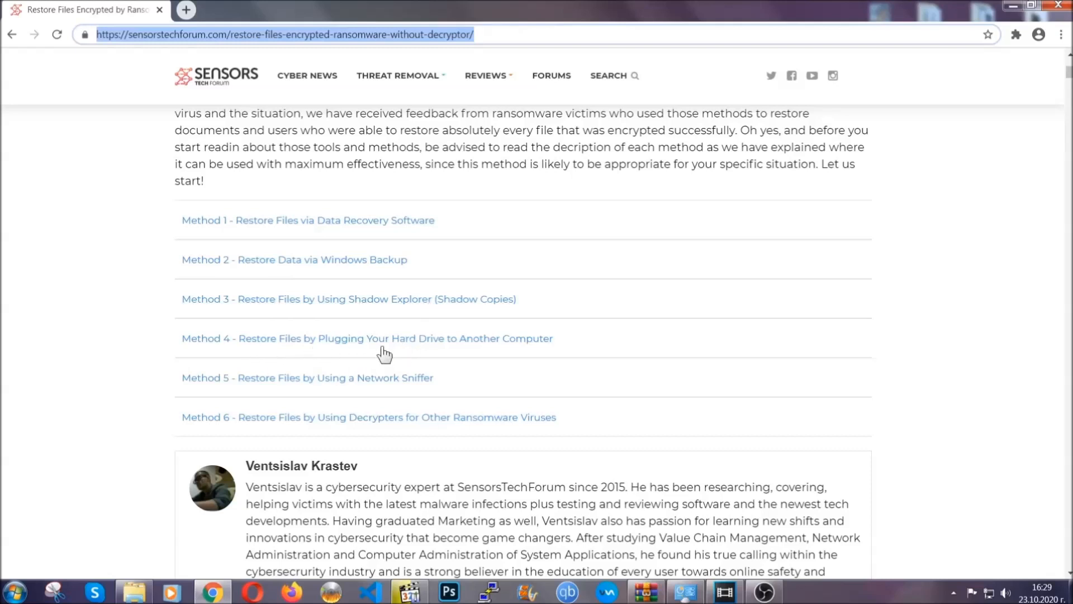
pyautogui.click(294, 259)
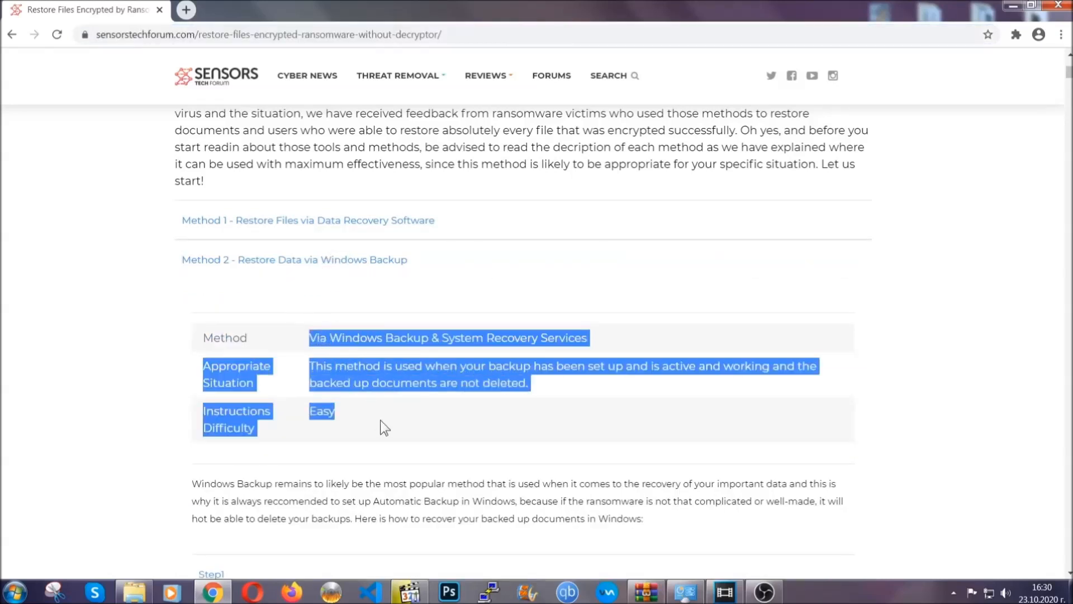
# Step: Expand Windows Backup Step 1, enter ms-settings:windowsupdate, and scroll through the screenshots and back
pyautogui.scroll(-3)
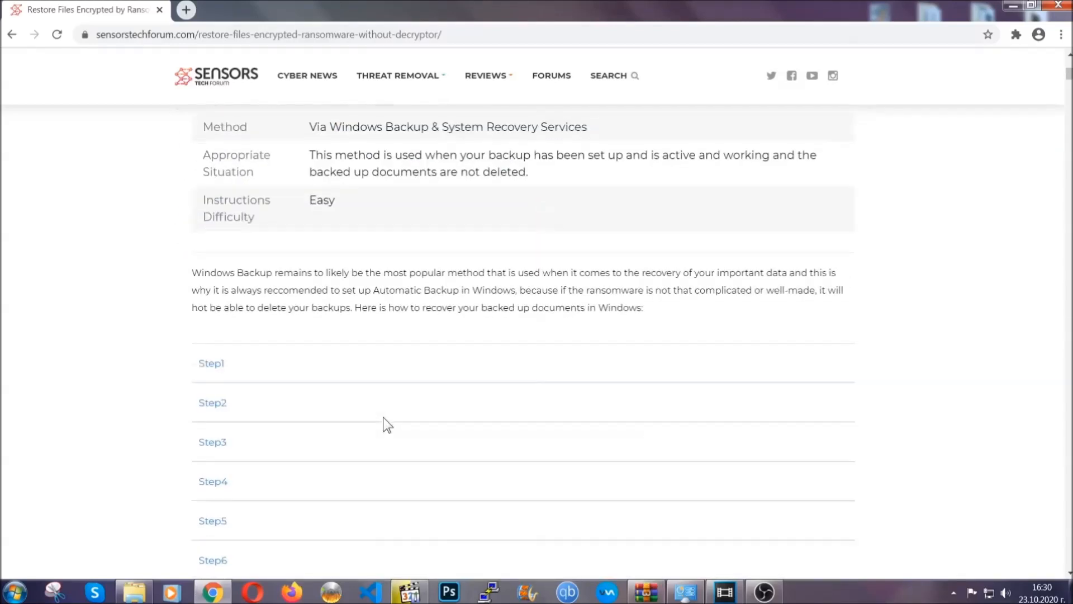
pyautogui.click(211, 363)
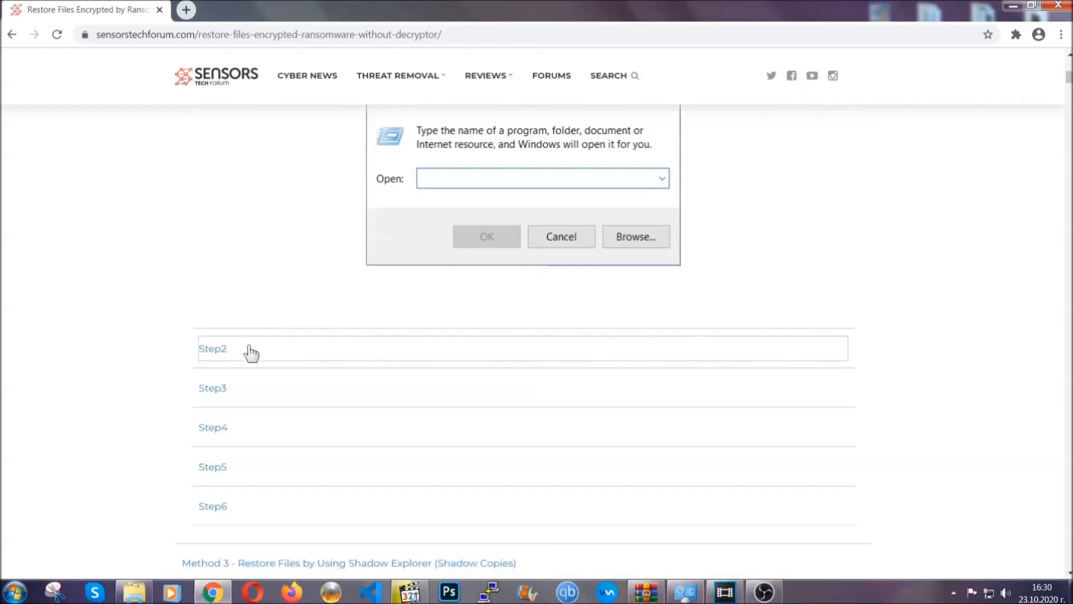
pyautogui.write('ms-settings:windowsupdate')
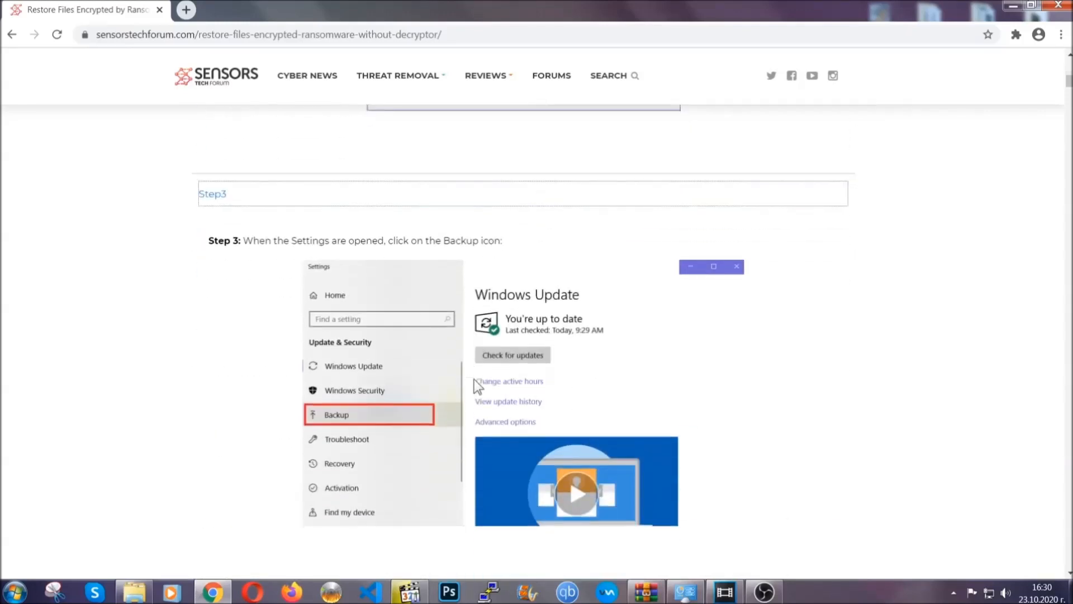
pyautogui.scroll(-3)
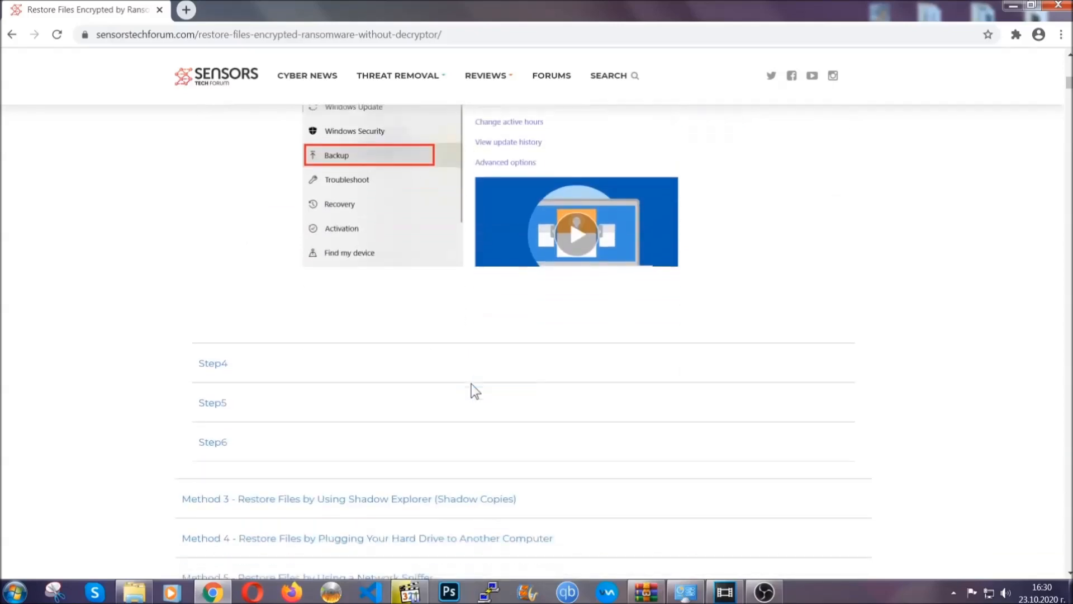
pyautogui.scroll(-3)
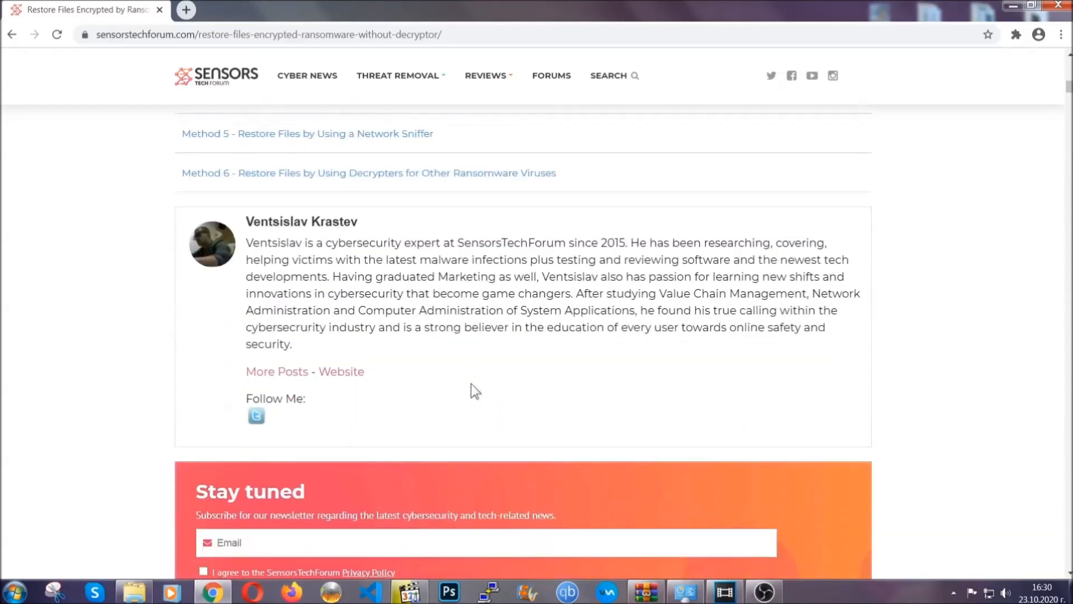
pyautogui.scroll(3)
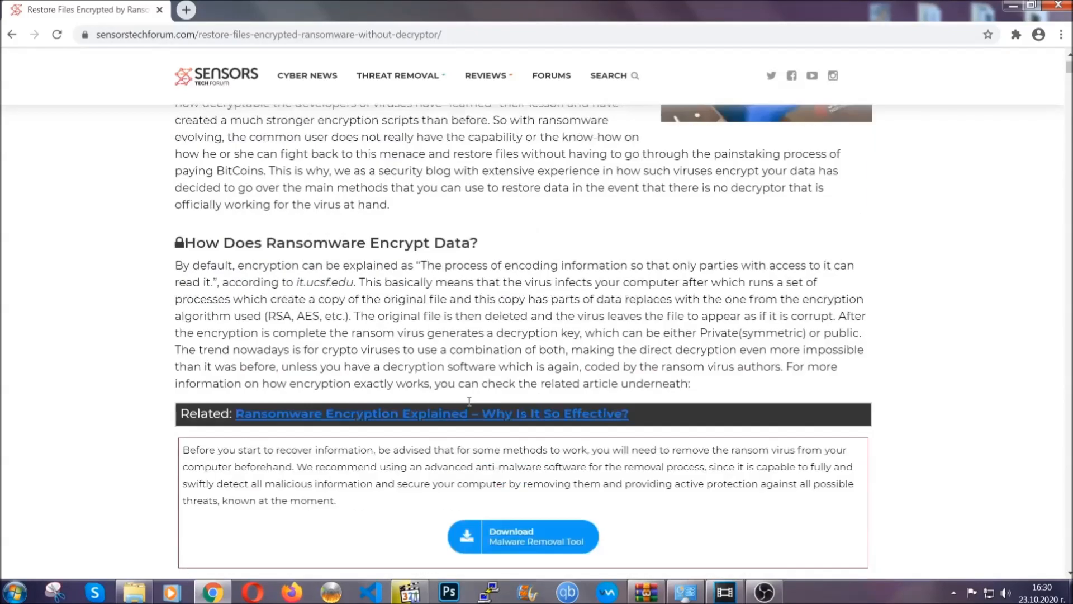